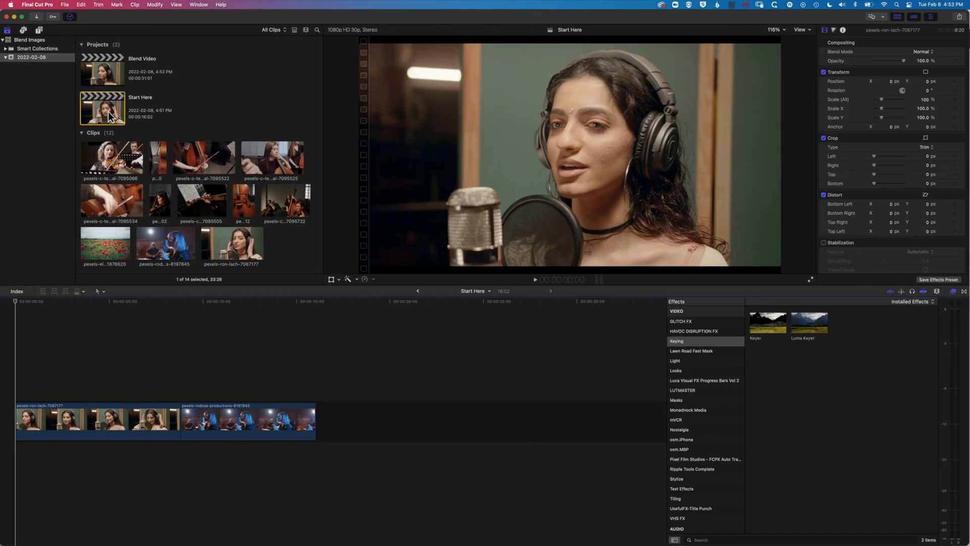
- Open the Start Here project, layer the headphone singer over the blue-lit clip and fit the edit in view
{"action": "left_click", "coordinate": [238, 343]}
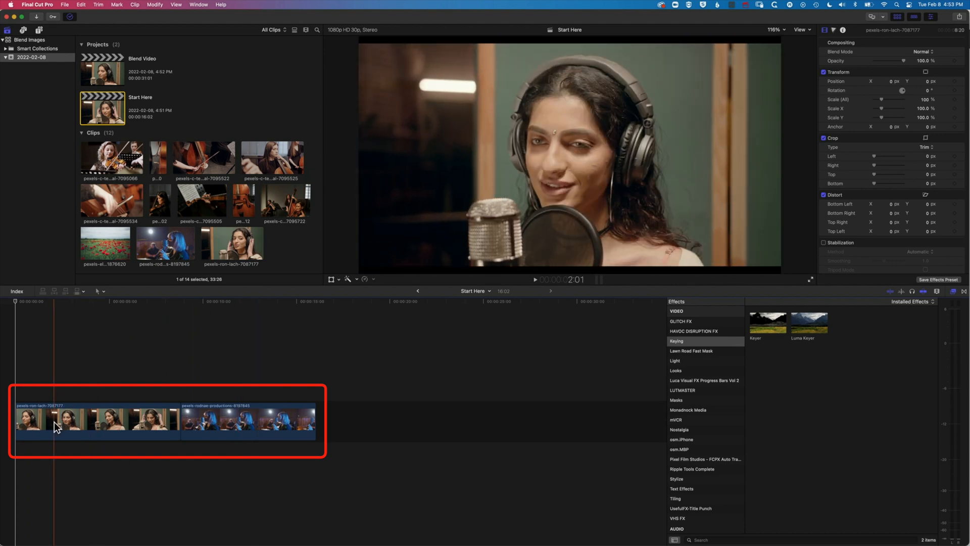
{"action": "left_click", "coordinate": [241, 425]}
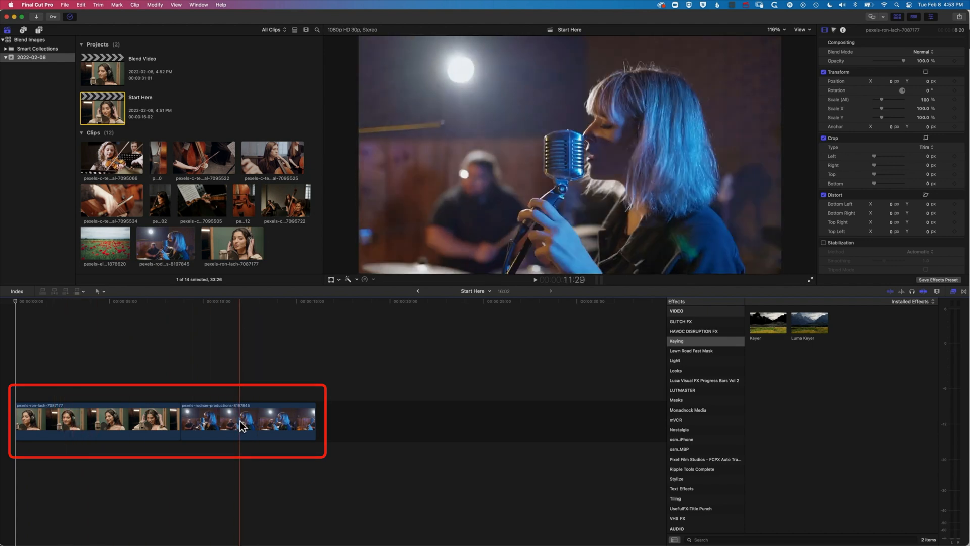
{"action": "left_click", "coordinate": [102, 420]}
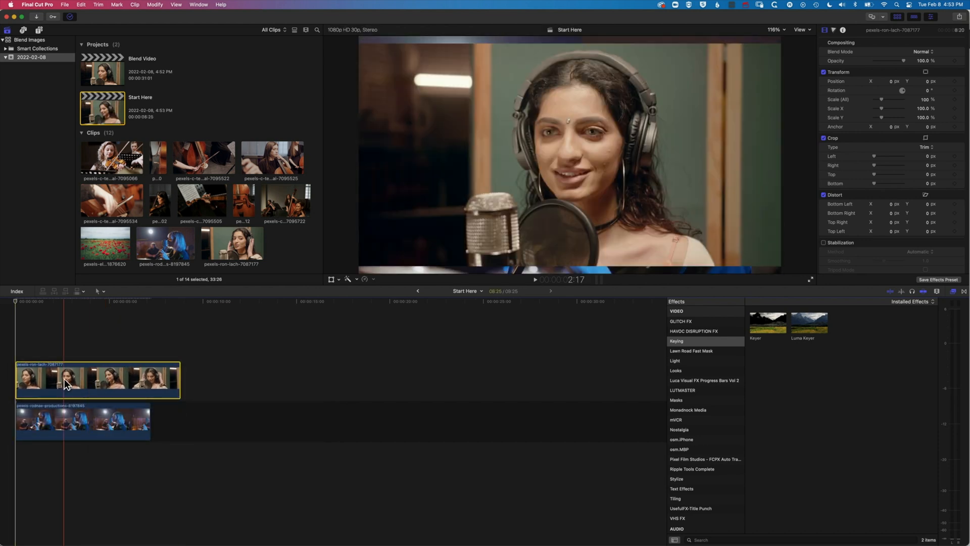
{"action": "key", "text": "shift+z"}
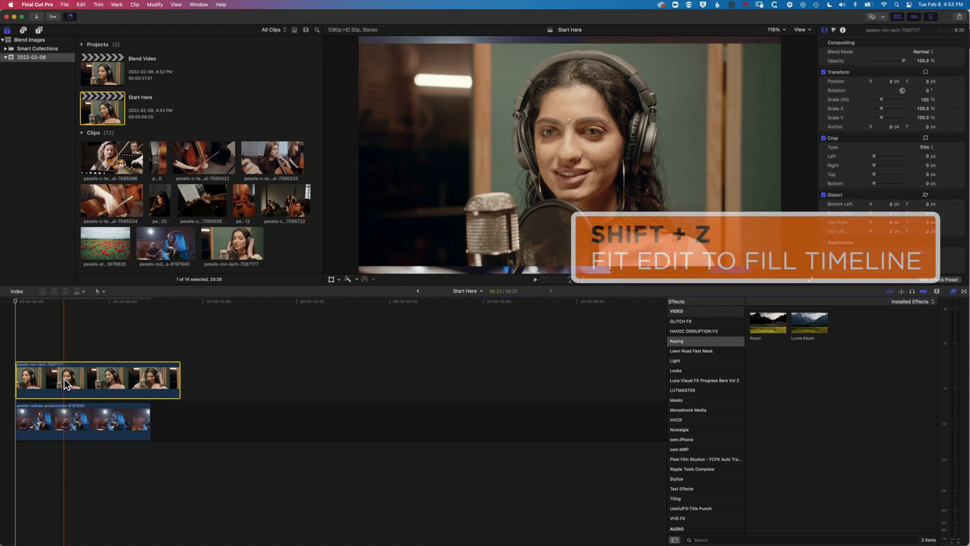
{"action": "key", "text": "shift+z"}
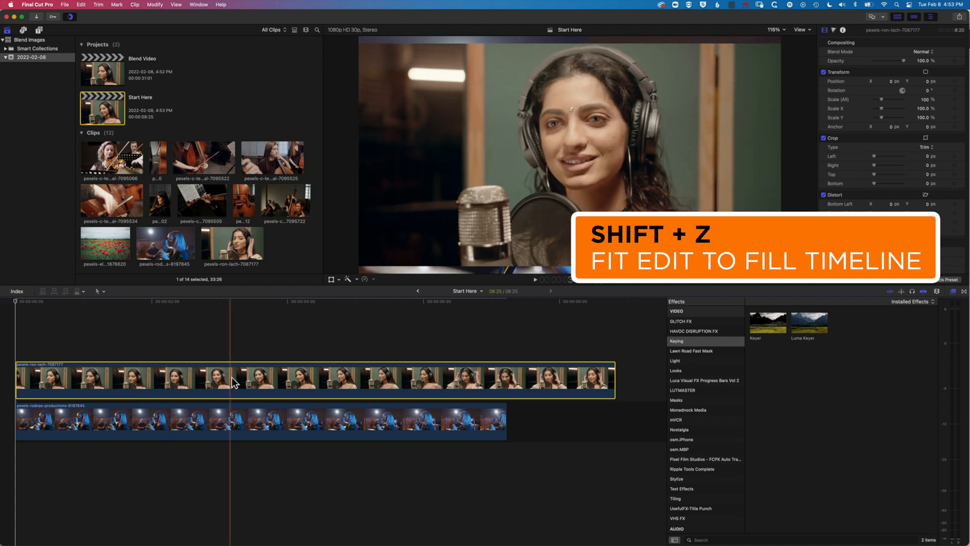
{"action": "key", "text": "shift+z"}
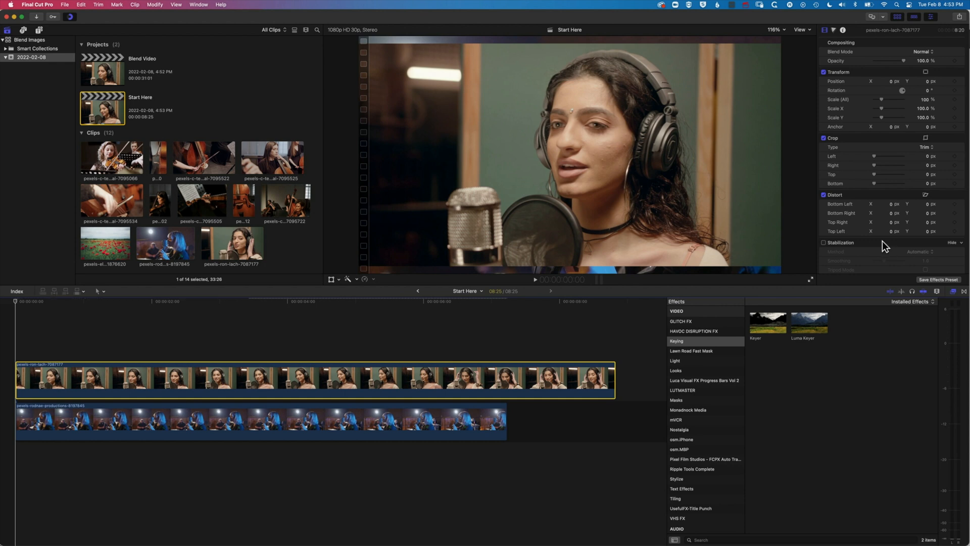
- Set Spatial Conform to Fill and toggle the top clip's visibility to compare with the clip beneath
{"action": "scroll", "scroll_direction": "down", "scroll_amount": 3}
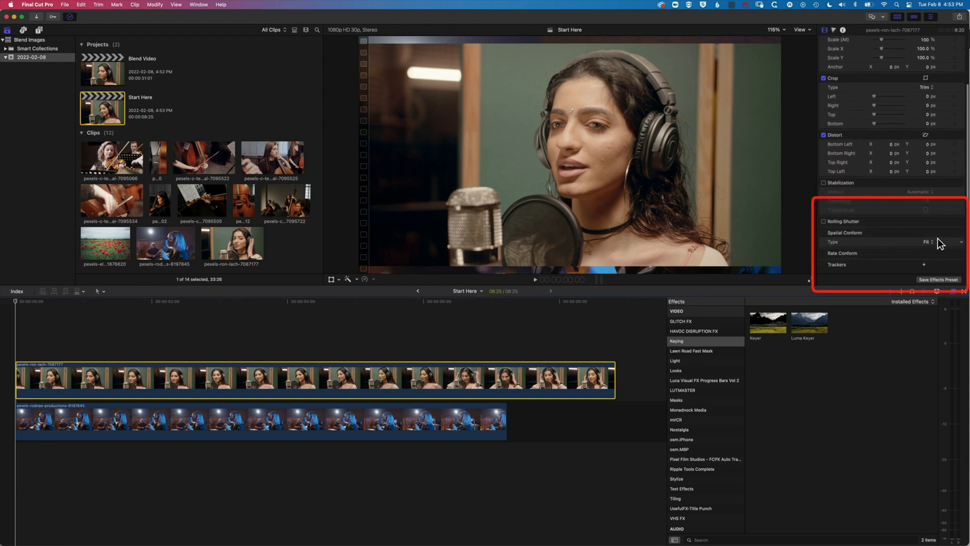
{"action": "left_click", "coordinate": [941, 242]}
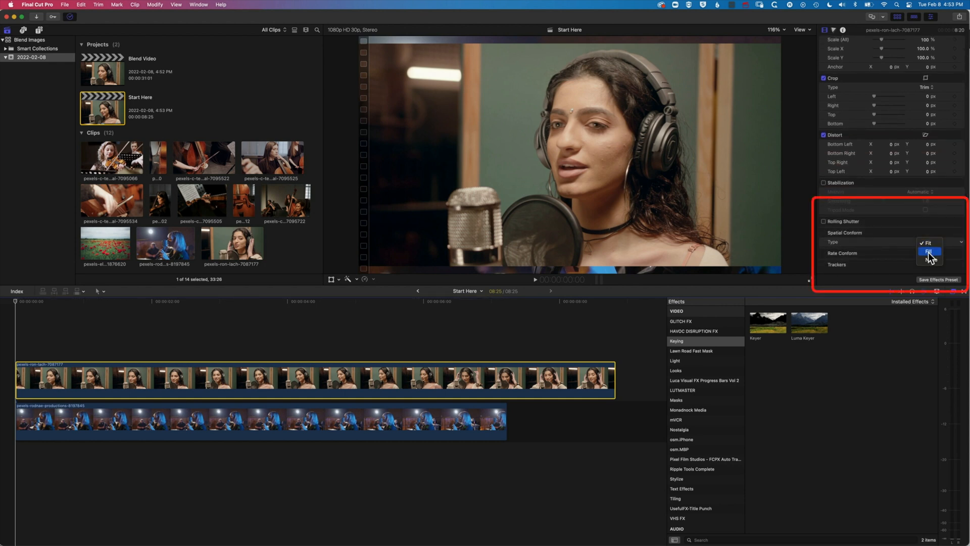
{"action": "left_click", "coordinate": [930, 252]}
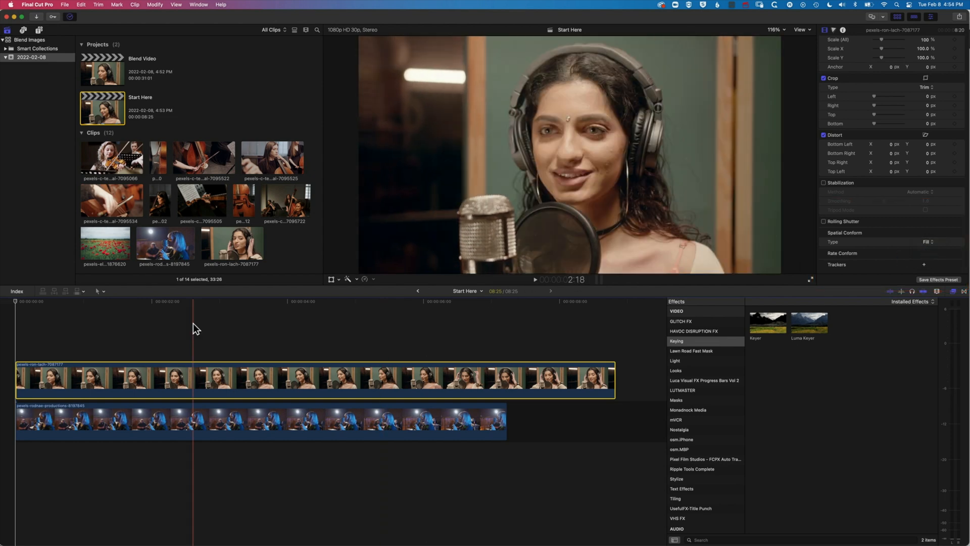
{"action": "left_click", "coordinate": [213, 305]}
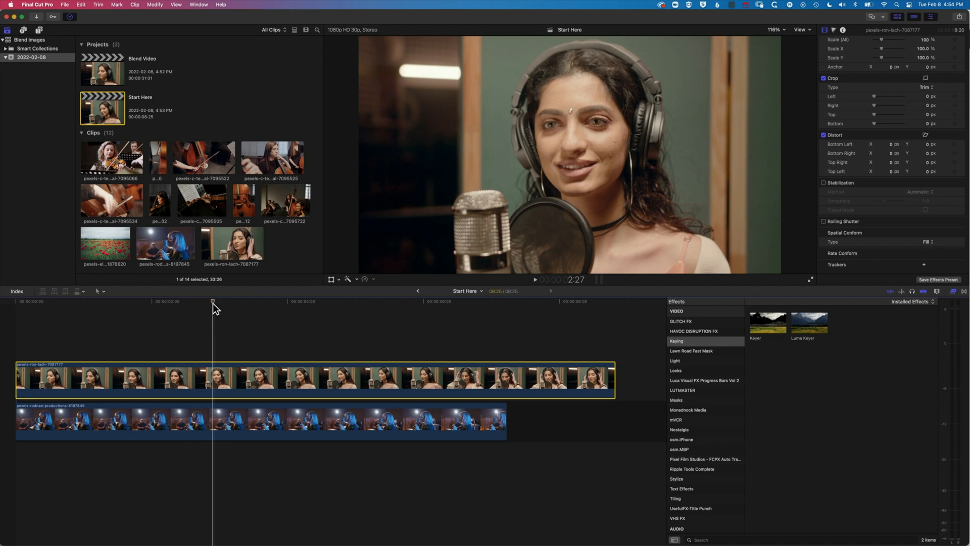
{"action": "key", "text": "v"}
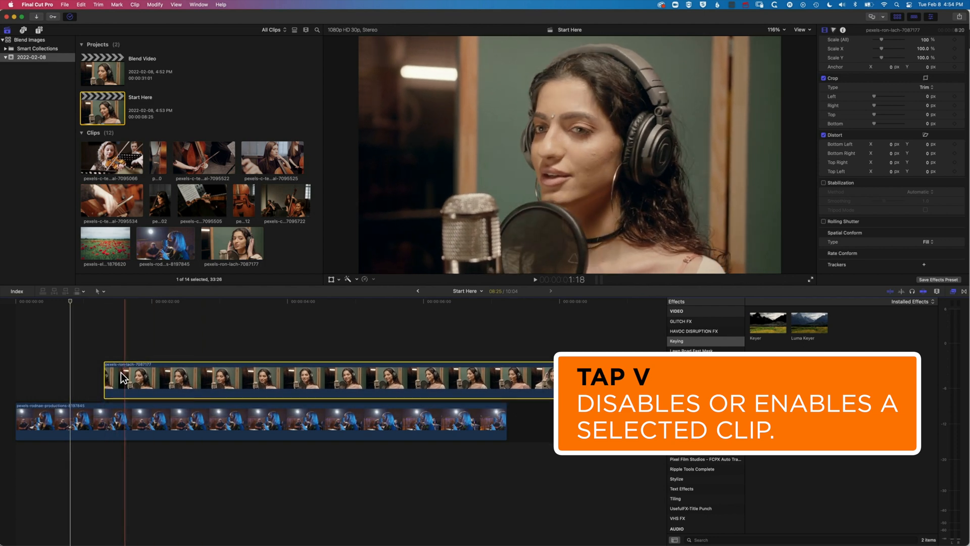
{"action": "key", "text": "v"}
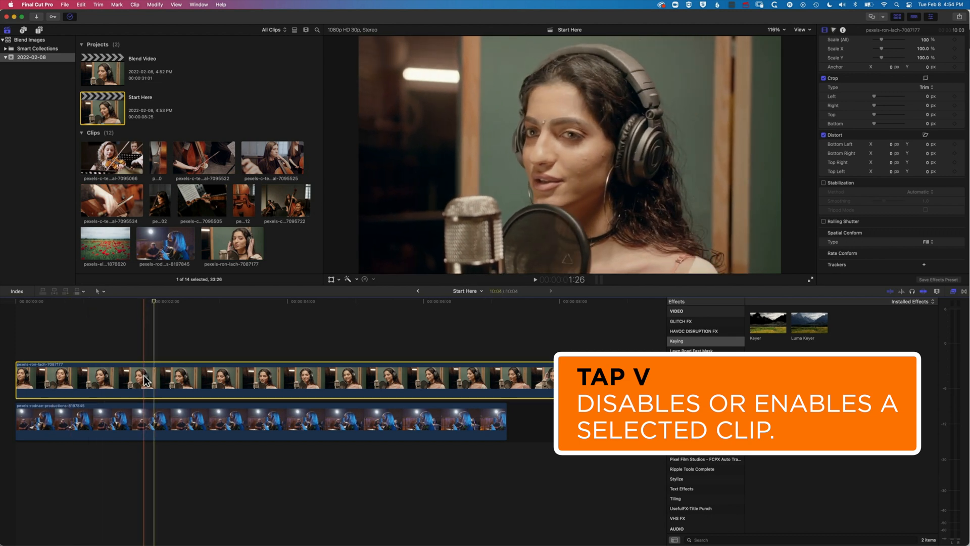
{"action": "key", "text": "v"}
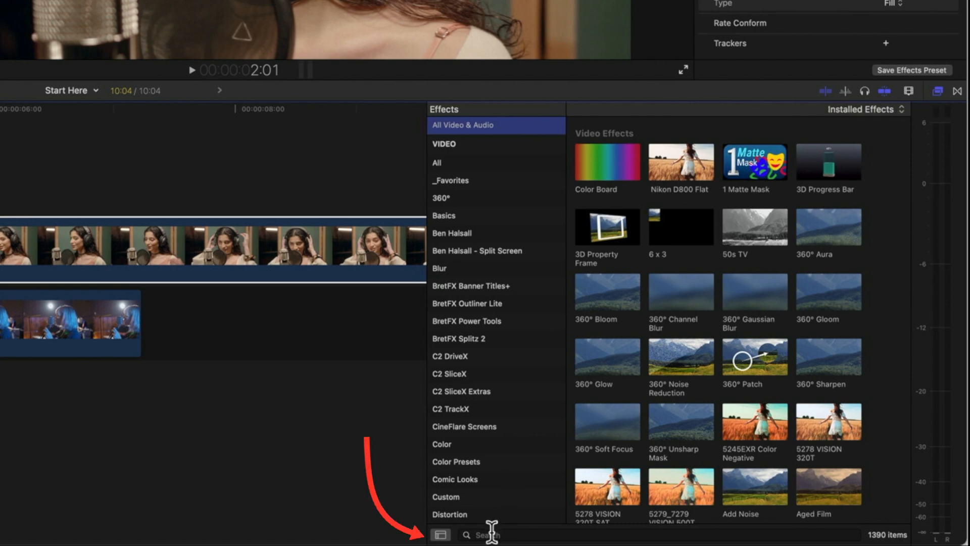
- Search the effects for 'flp' and apply the Flipped effect to the headphone singer clip
{"action": "type", "text": "flp"}
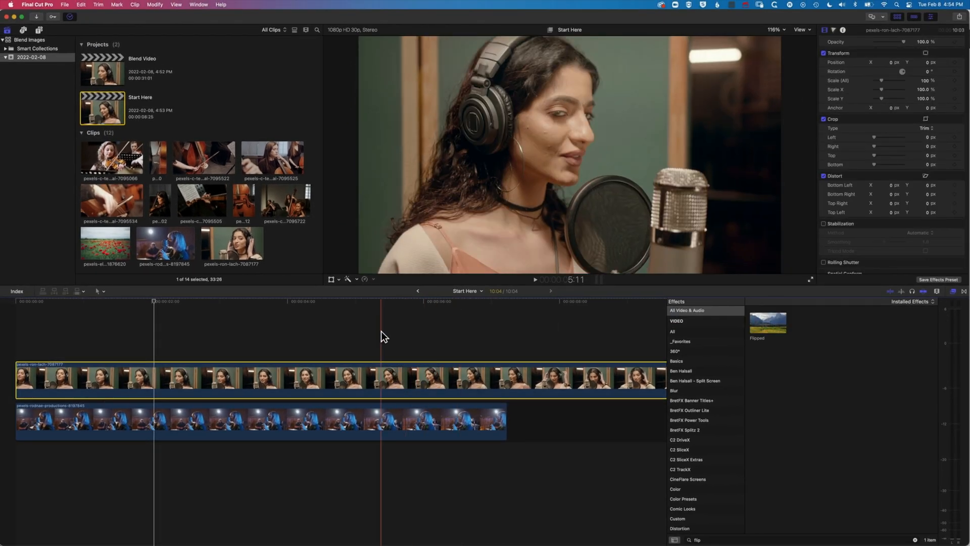
{"action": "left_click", "coordinate": [245, 321]}
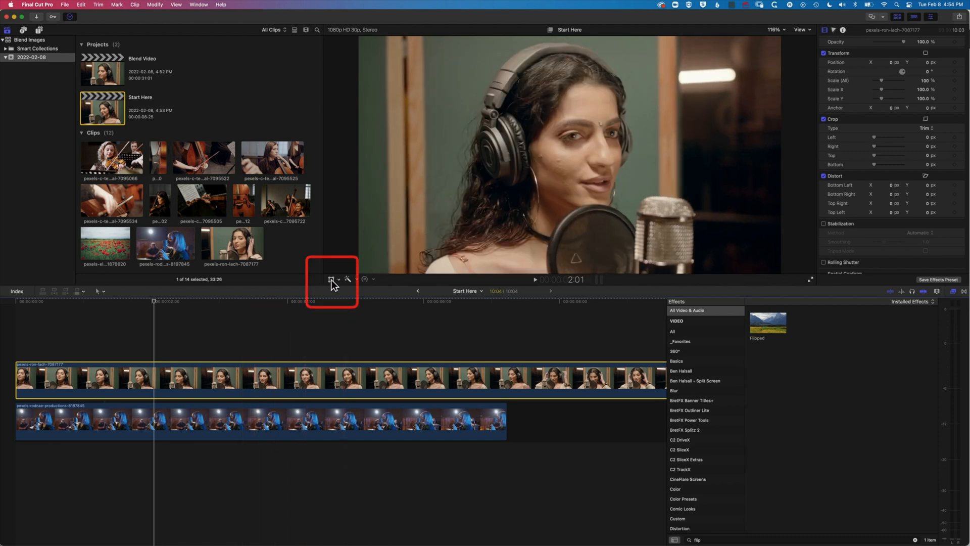
- Shift the flipped singer left, scale her to about 114% and trim her clip to the lower clip's end
{"action": "left_click", "coordinate": [332, 279]}
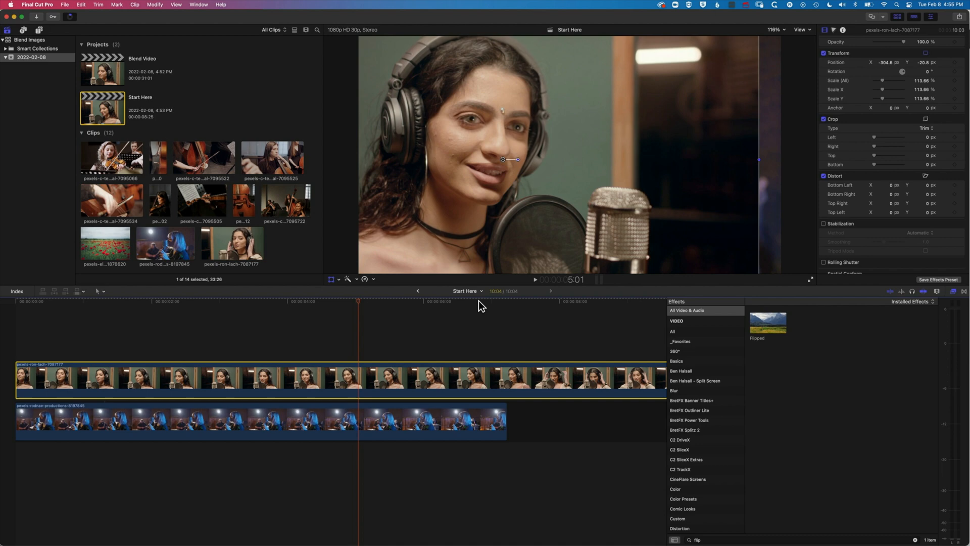
{"action": "left_click", "coordinate": [507, 304]}
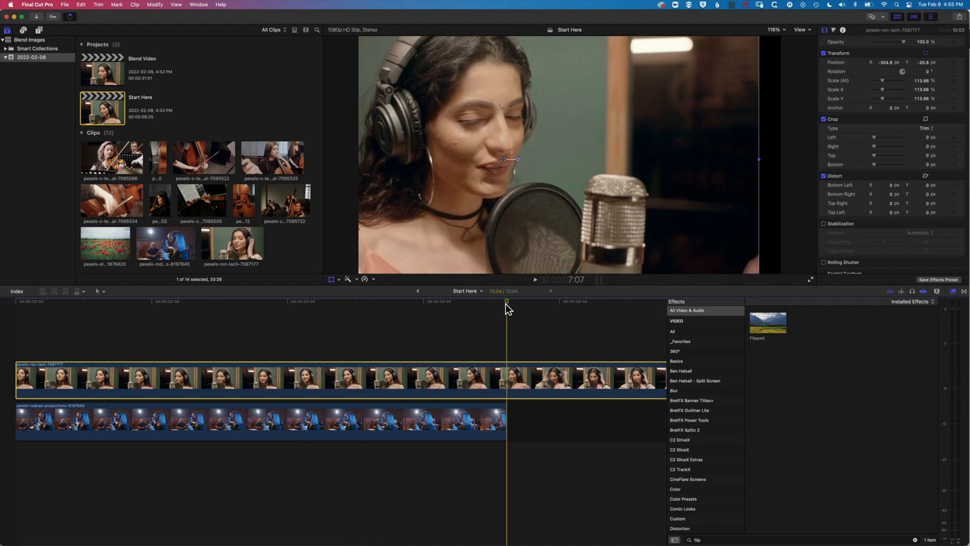
{"action": "key", "text": "option+]"}
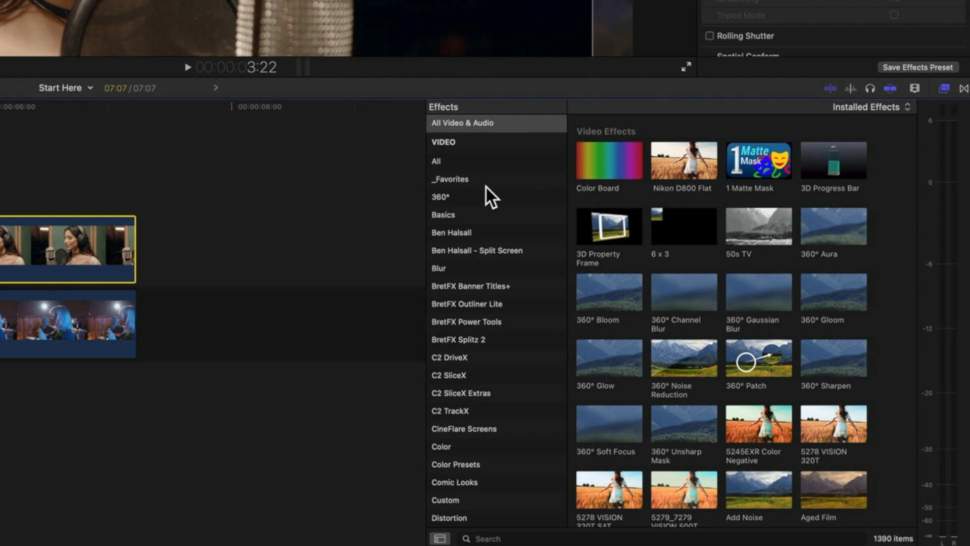
- Apply a Draw Mask from the Masks category so the blue-lit singer shows beside her
{"action": "left_click", "coordinate": [443, 453]}
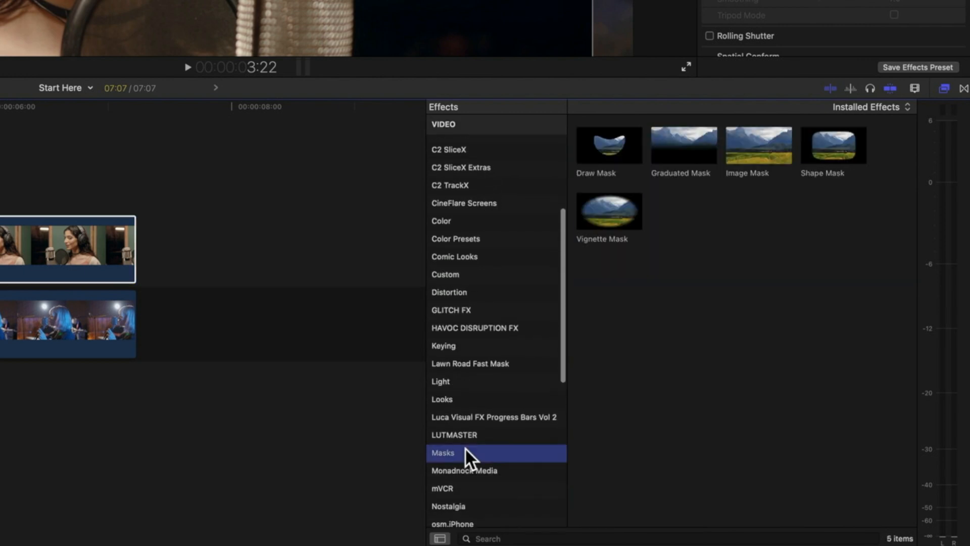
{"action": "scroll", "scroll_direction": "down", "scroll_amount": 3}
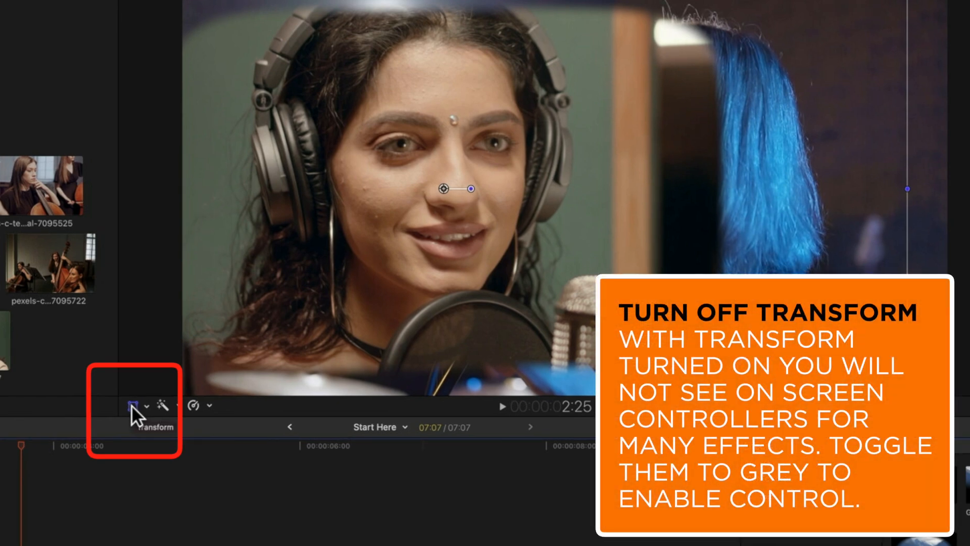
- Toggle the Transform overlay off so the shape mask's on-screen handles appear in the viewer
{"action": "left_click", "coordinate": [132, 406]}
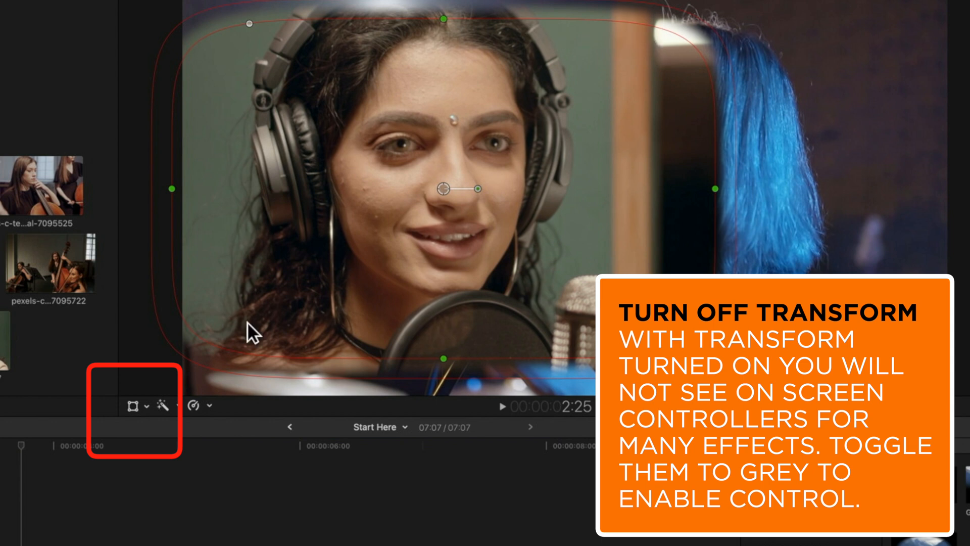
{"action": "mouse_move", "coordinate": [674, 87]}
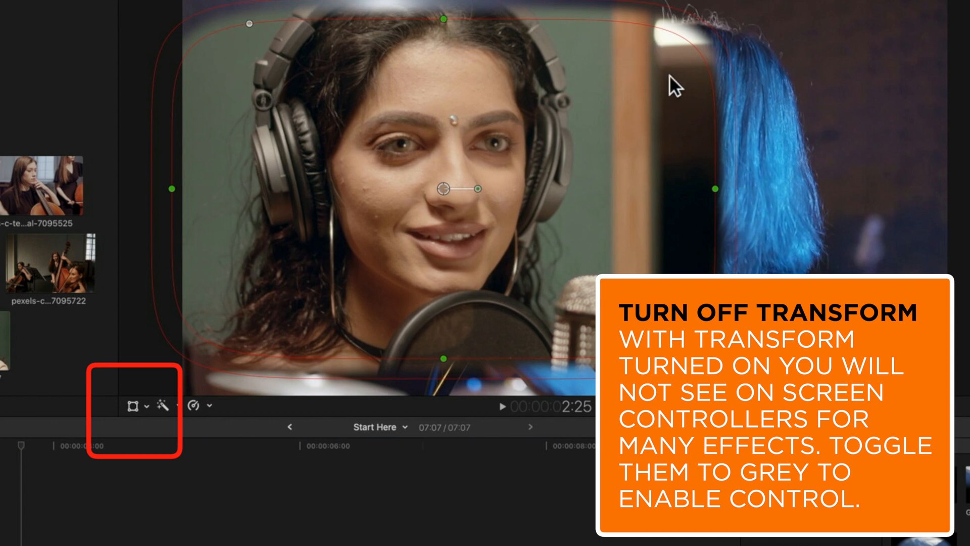
{"action": "mouse_move", "coordinate": [374, 337]}
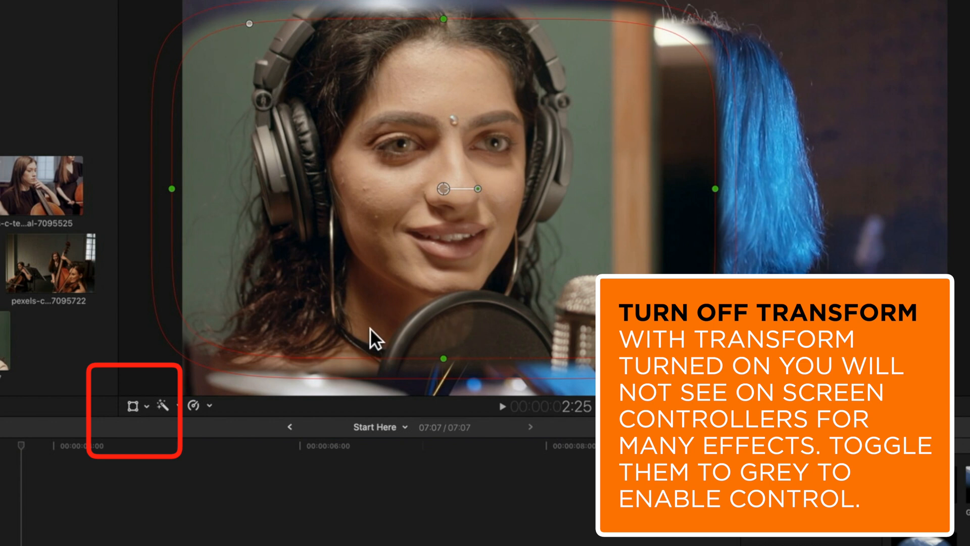
{"action": "mouse_move", "coordinate": [153, 401]}
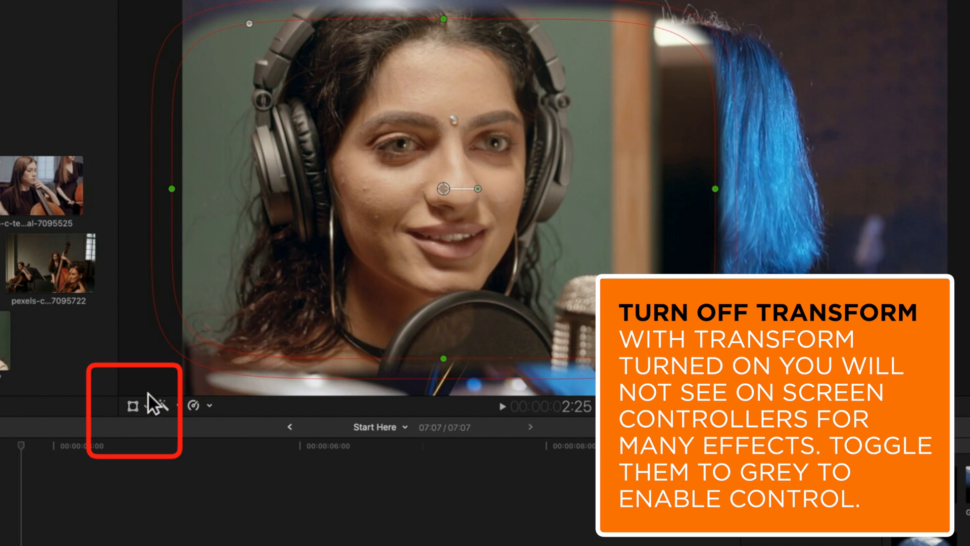
{"action": "left_click", "coordinate": [131, 405]}
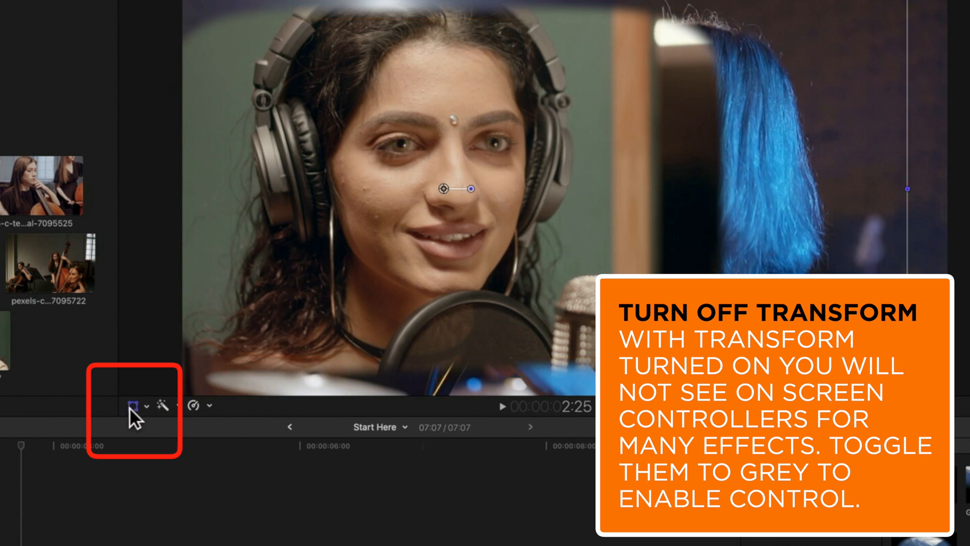
{"action": "left_click", "coordinate": [131, 407]}
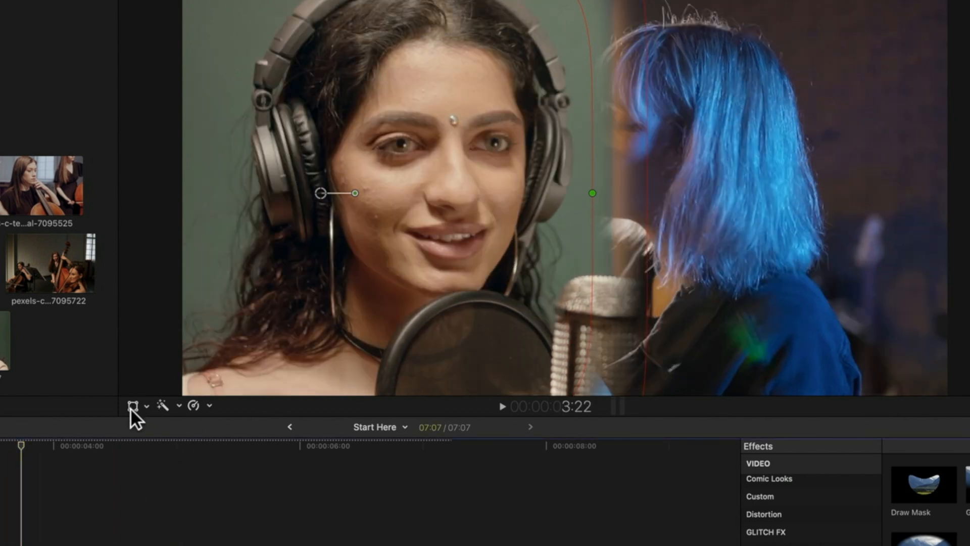
- Reposition the clips: headphone singer left, blue-haired singer enlarged to about 117% on the right
{"action": "left_click", "coordinate": [133, 405]}
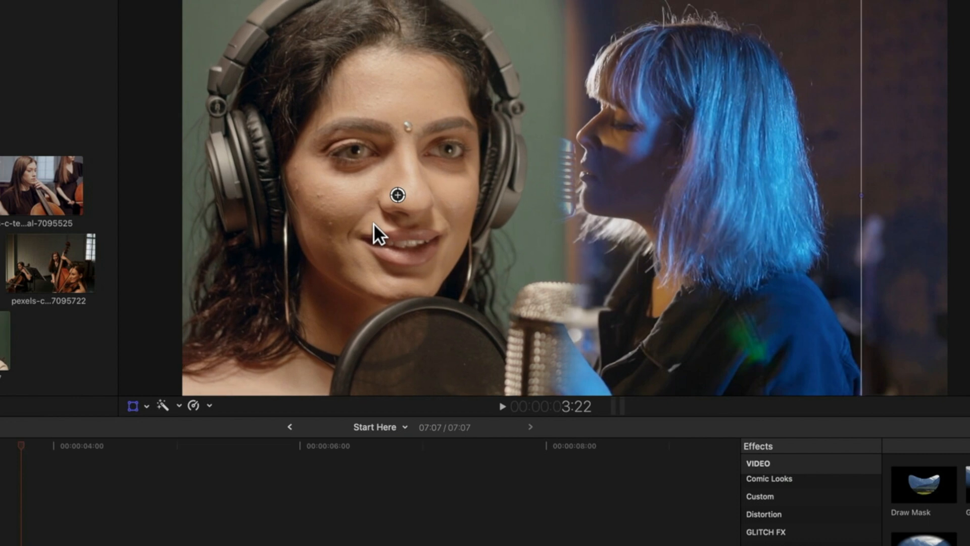
{"action": "mouse_move", "coordinate": [169, 467]}
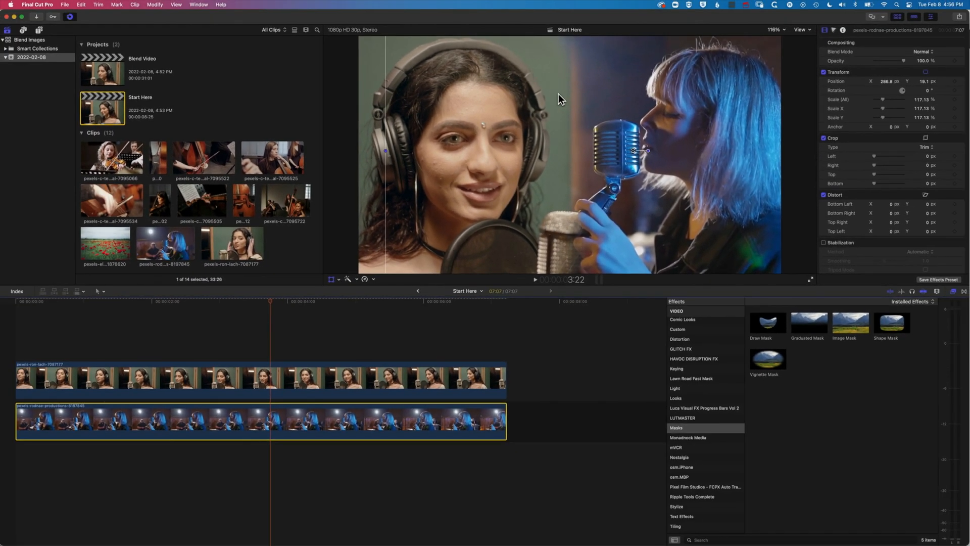
{"action": "mouse_move", "coordinate": [574, 183]}
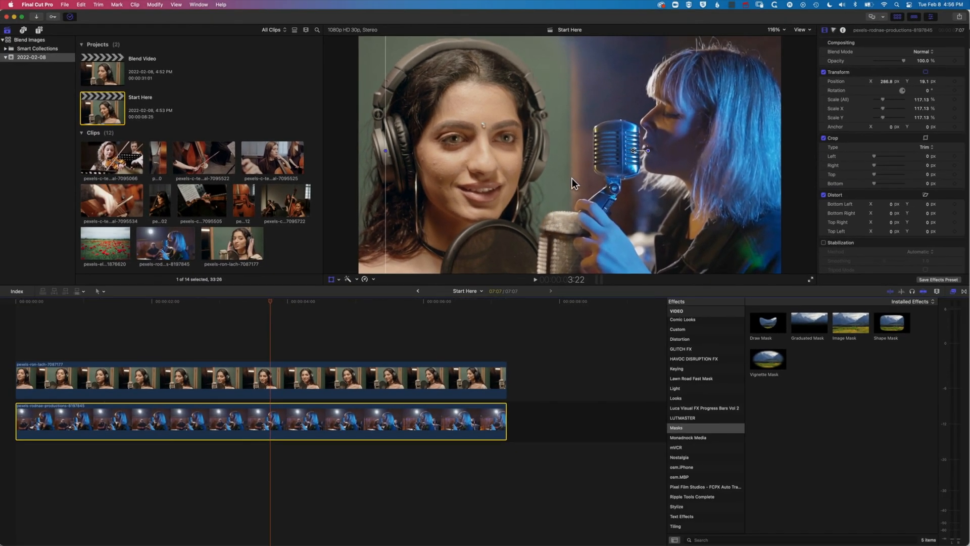
{"action": "mouse_move", "coordinate": [355, 291]}
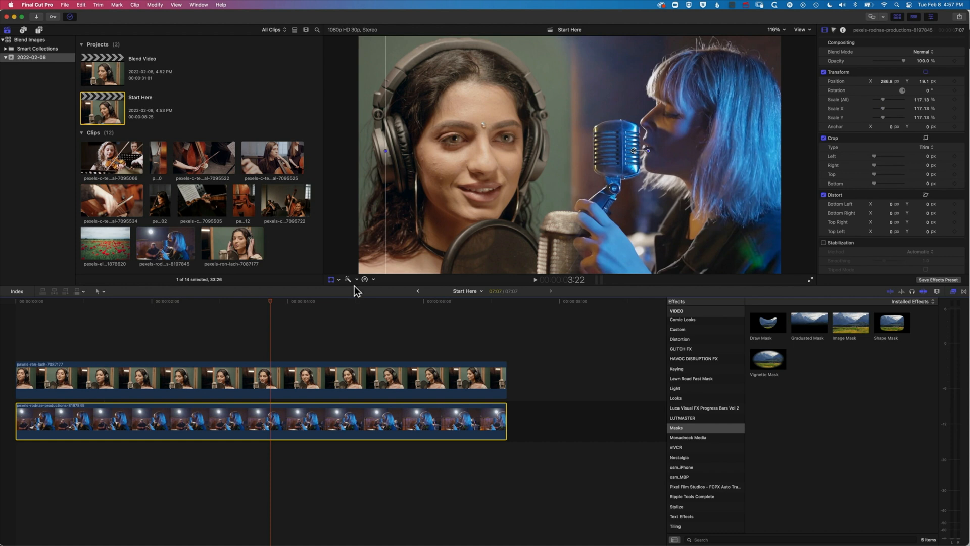
- Apply a Keyer to the headphone singer clip and sample the wall colour to key it out
{"action": "left_click", "coordinate": [266, 377]}
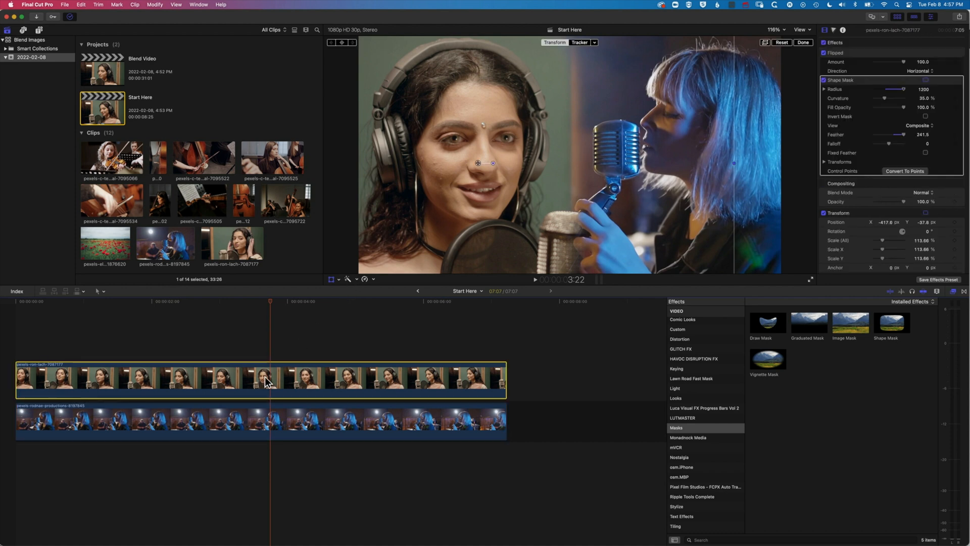
{"action": "mouse_move", "coordinate": [692, 374]}
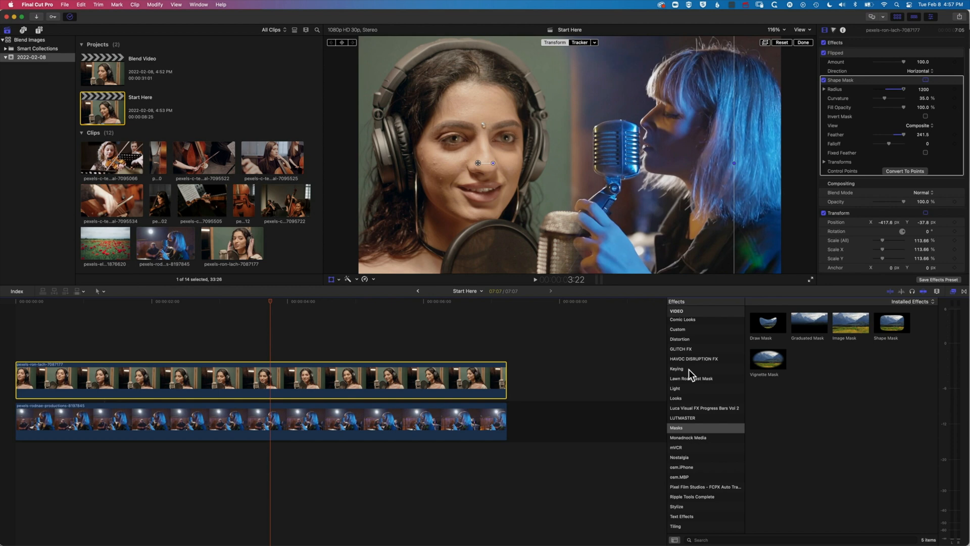
{"action": "left_click", "coordinate": [668, 368]}
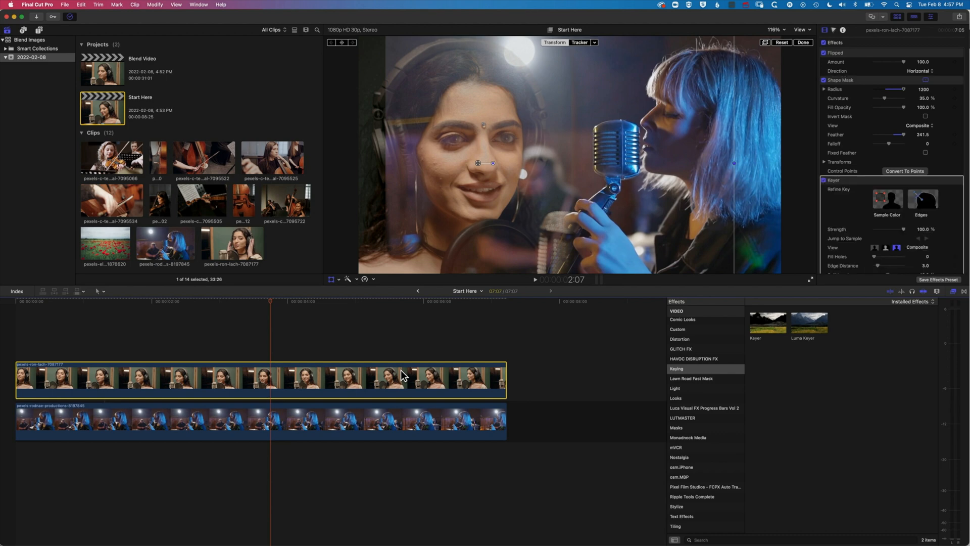
{"action": "mouse_move", "coordinate": [725, 217]}
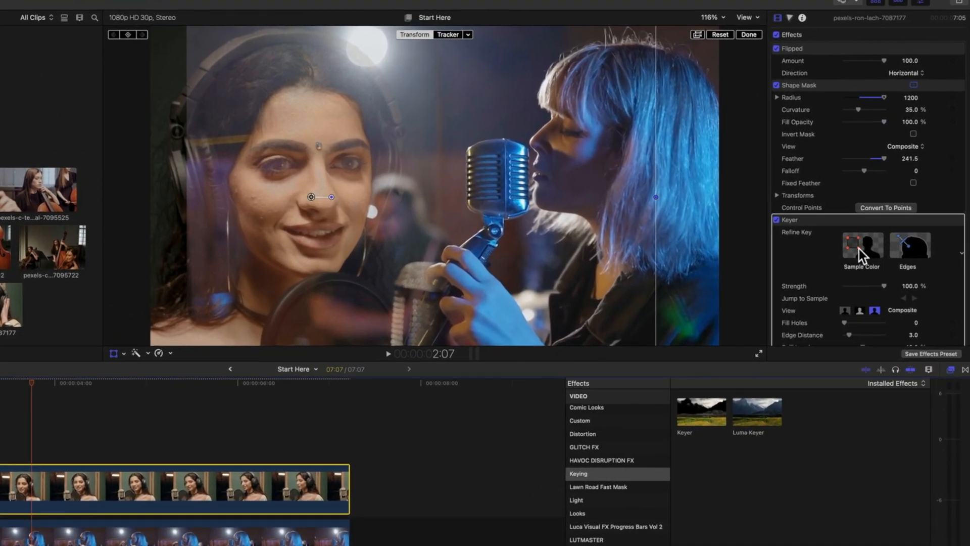
{"action": "left_click", "coordinate": [862, 243]}
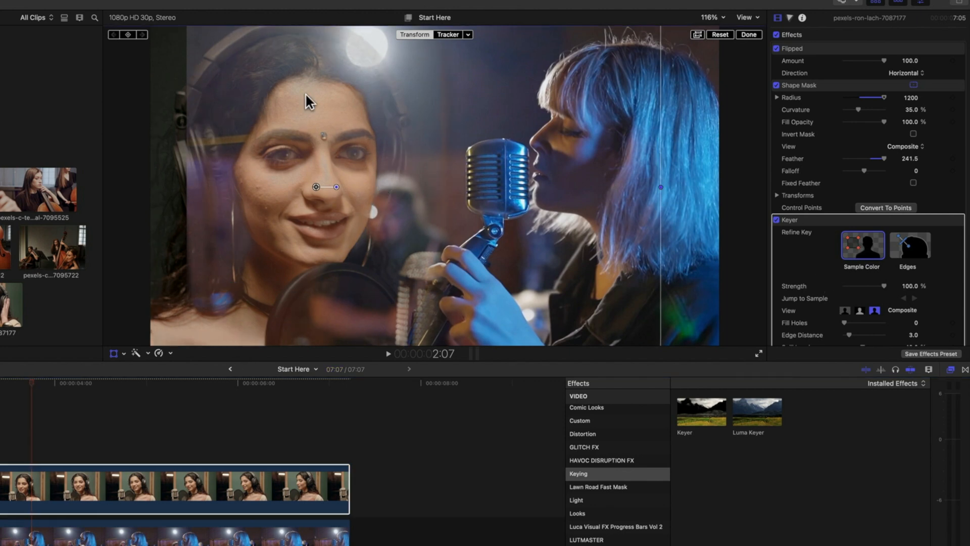
{"action": "mouse_move", "coordinate": [117, 359]}
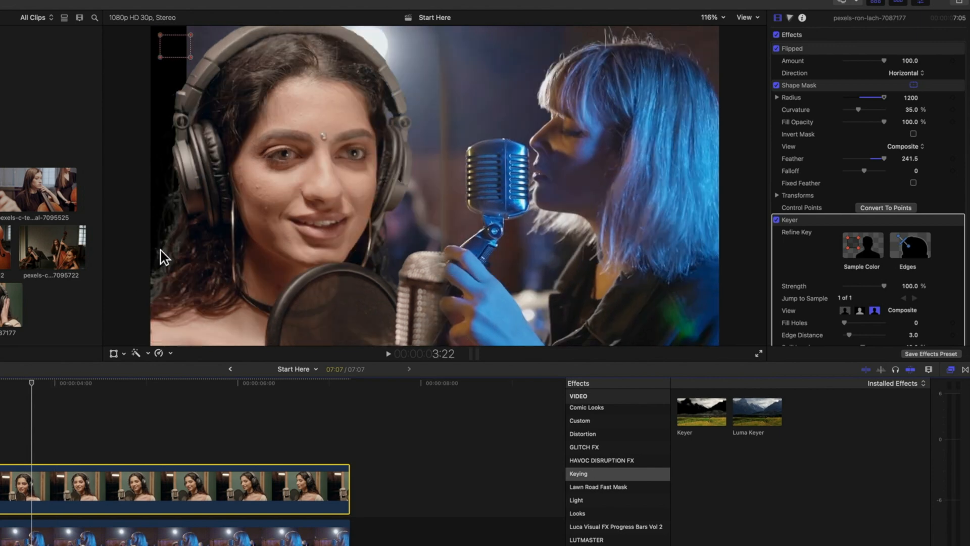
{"action": "mouse_move", "coordinate": [315, 119]}
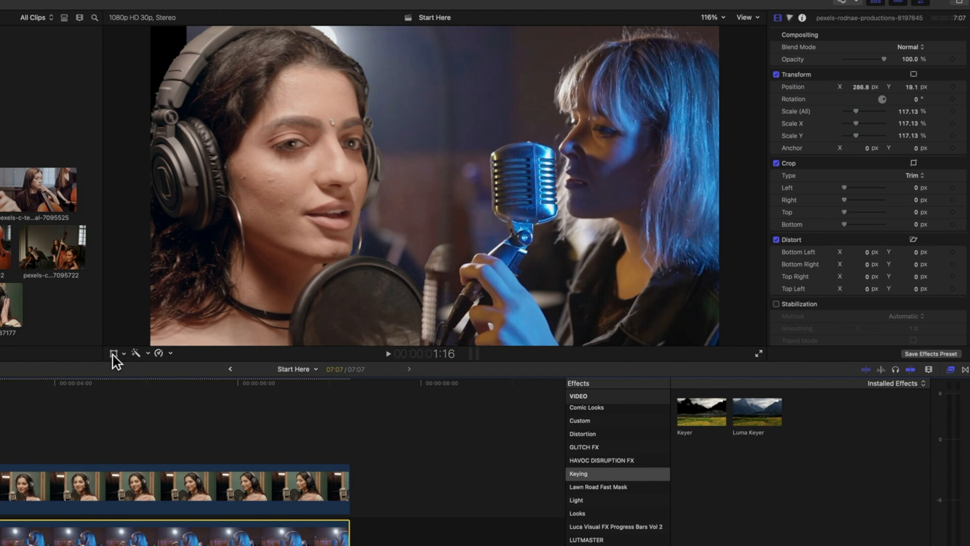
- Scale the blue-haired singer clip to 124% at X 223, Y 21.5, then reselect the top clip
{"action": "left_click", "coordinate": [114, 354]}
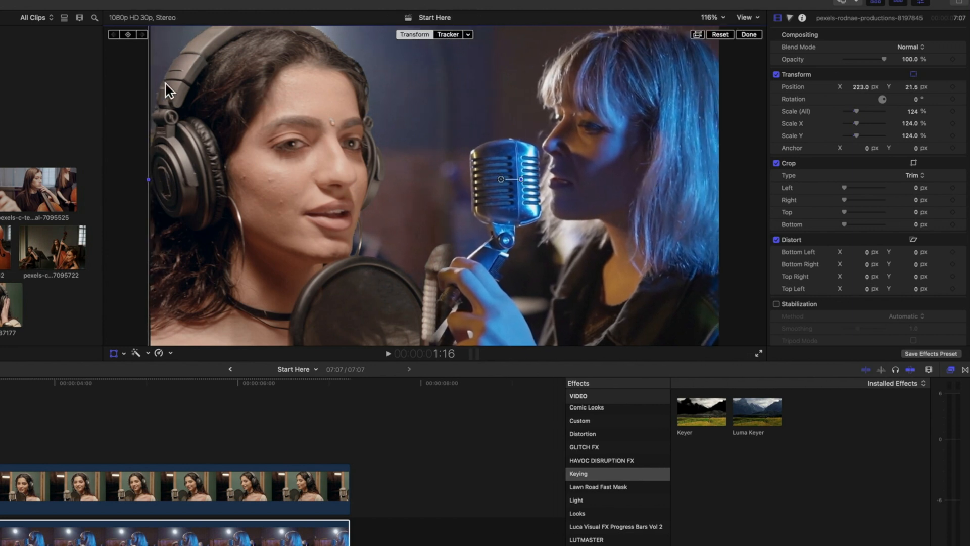
{"action": "mouse_move", "coordinate": [9, 416]}
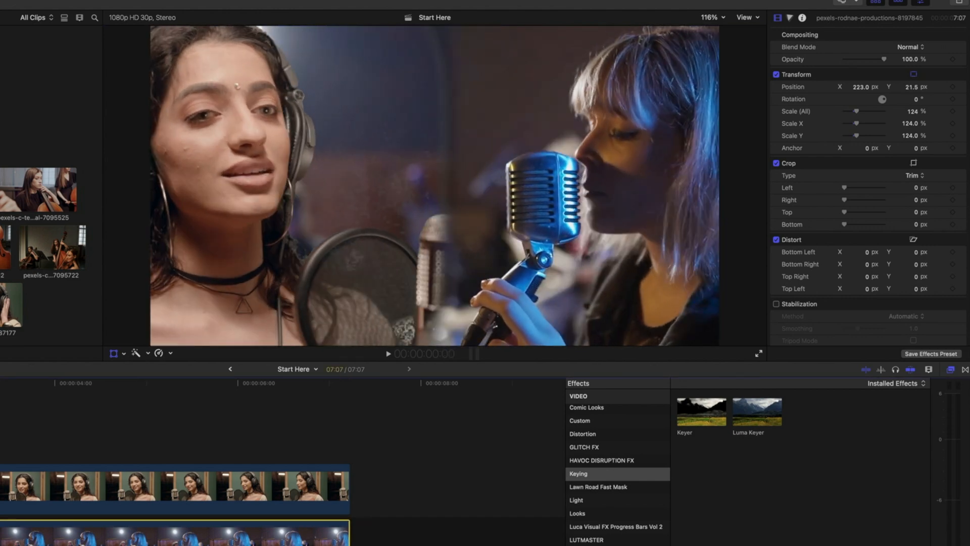
{"action": "left_click", "coordinate": [388, 353]}
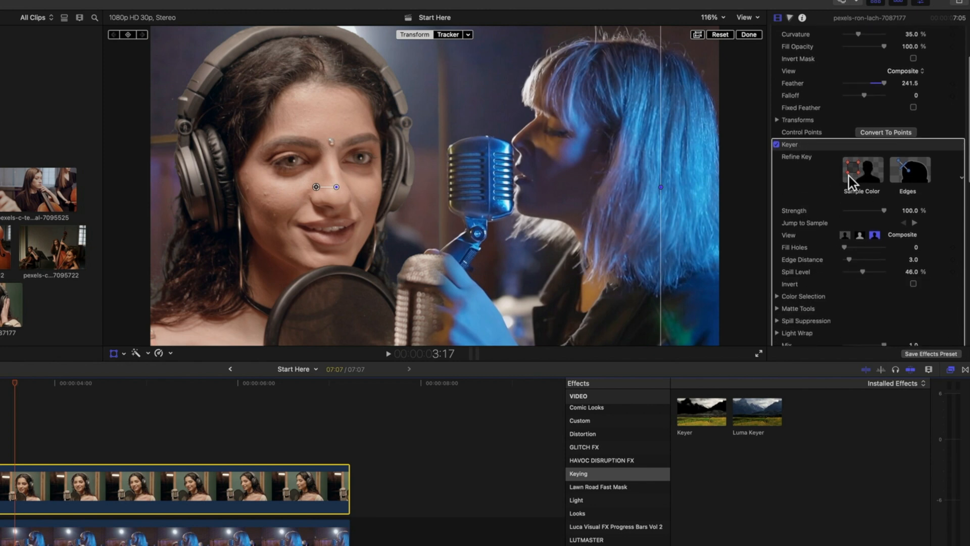
{"action": "mouse_move", "coordinate": [828, 178]}
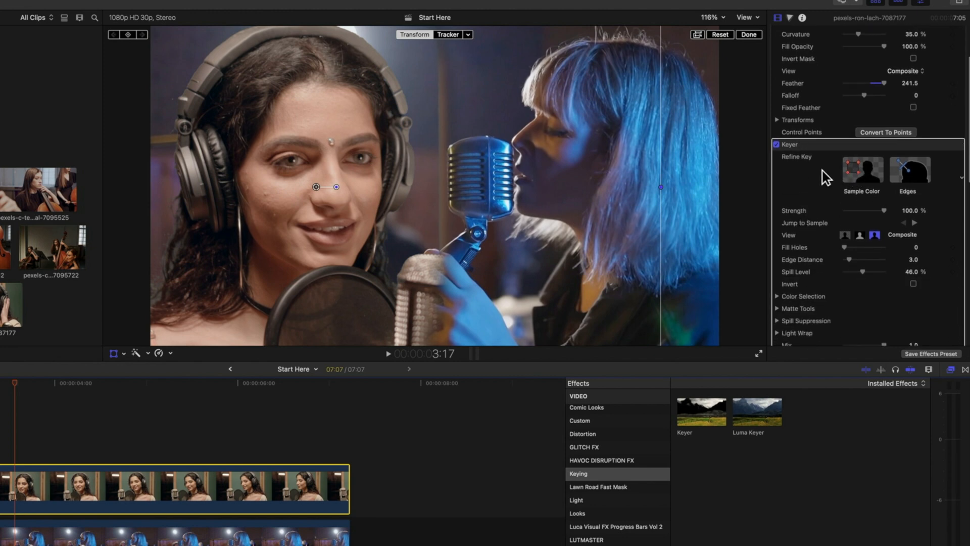
- Drag the Keyer effect above the Shape Mask in the flipped clip's effect list
{"action": "scroll", "scroll_direction": "up", "scroll_amount": 3}
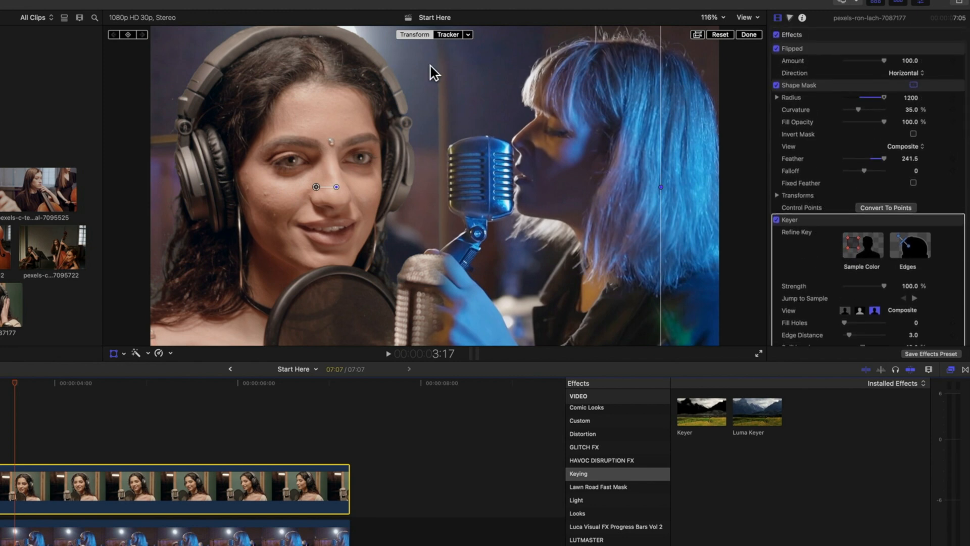
{"action": "mouse_move", "coordinate": [213, 414]}
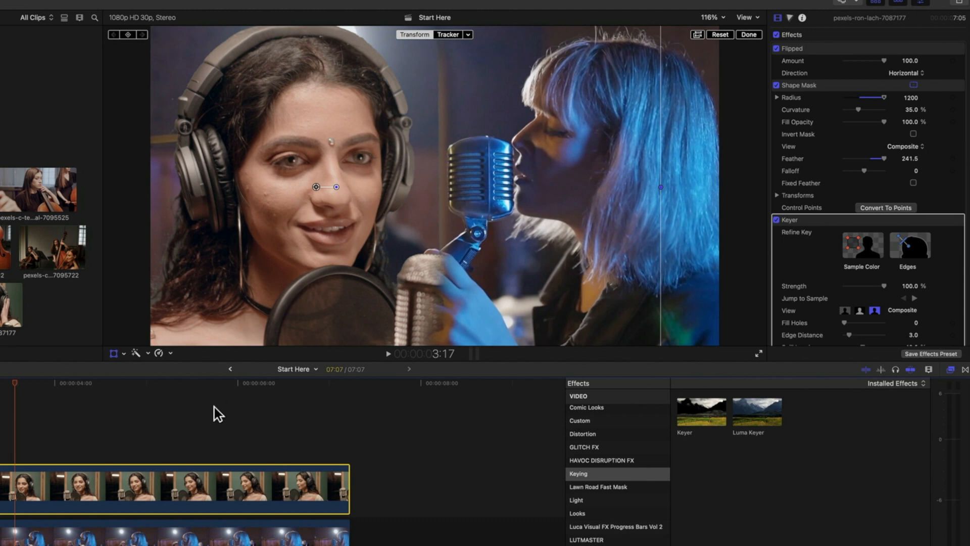
{"action": "mouse_move", "coordinate": [807, 221]}
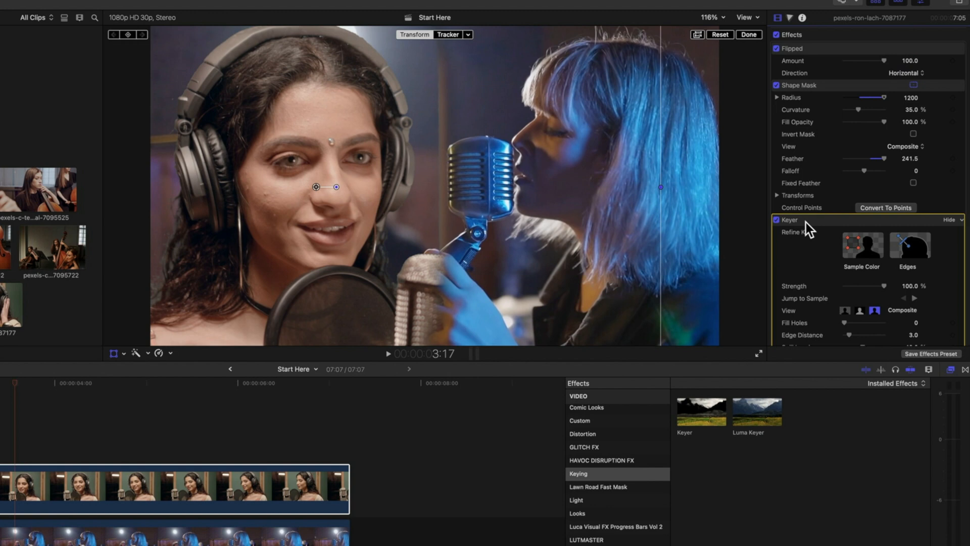
{"action": "mouse_move", "coordinate": [816, 74]}
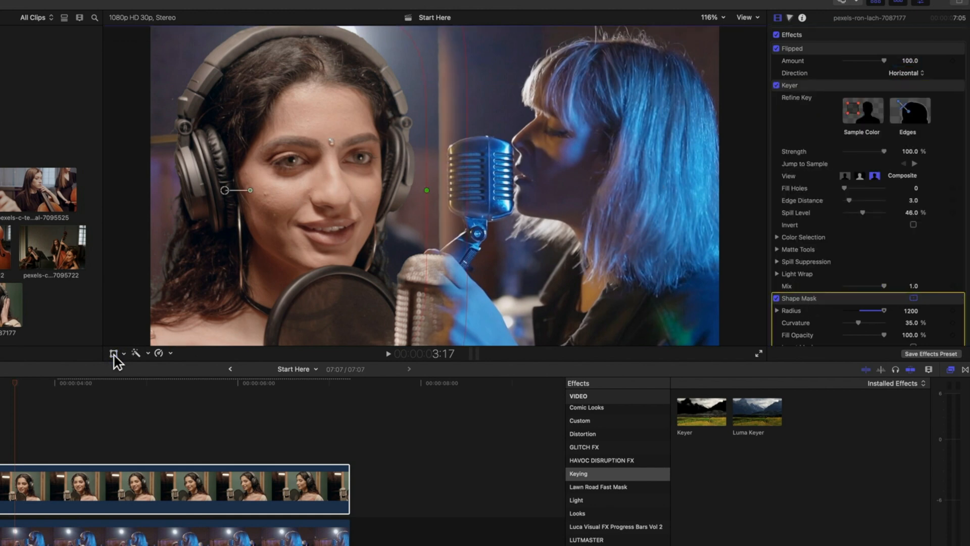
{"action": "mouse_move", "coordinate": [438, 204]}
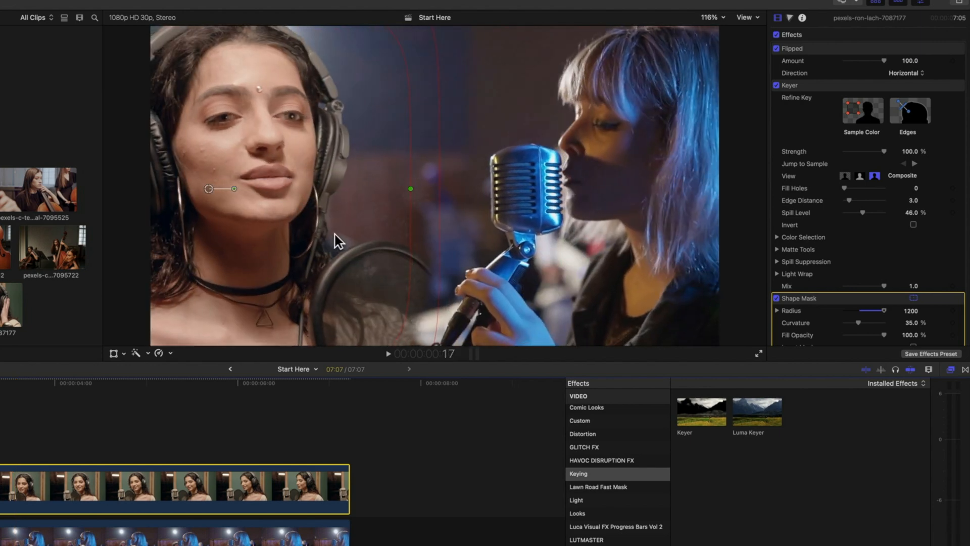
{"action": "mouse_move", "coordinate": [821, 135]}
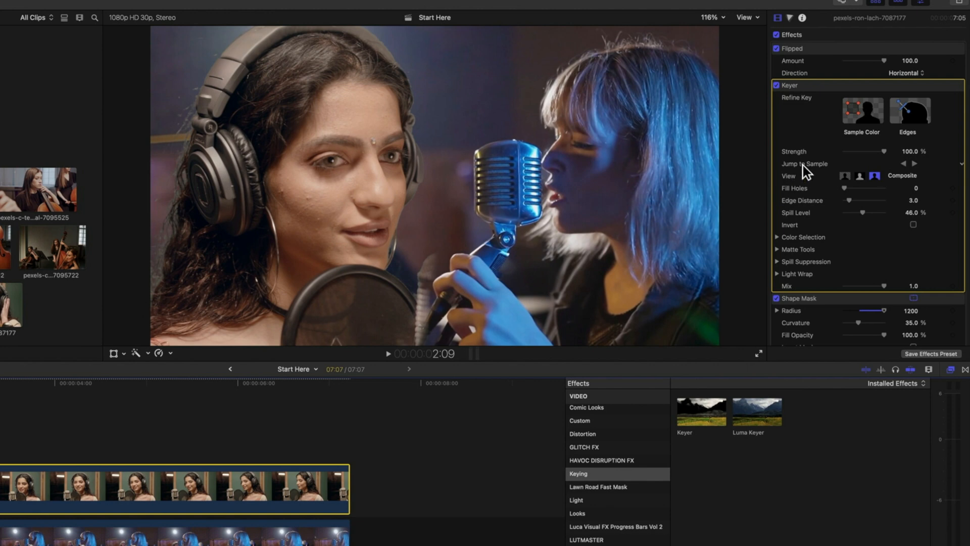
{"action": "mouse_move", "coordinate": [915, 116]}
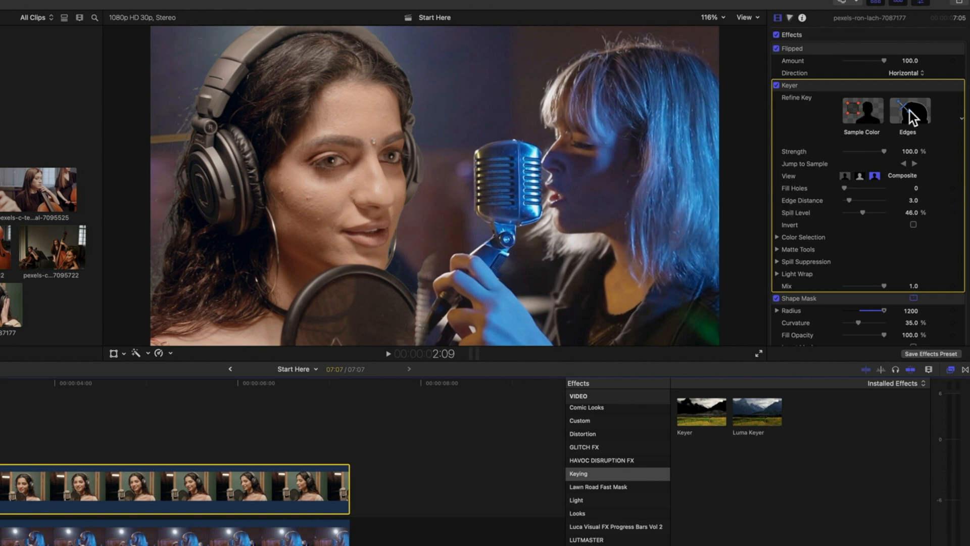
- Start an Edges refinement on the Keyer to sample the headphone edge
{"action": "left_click", "coordinate": [910, 110]}
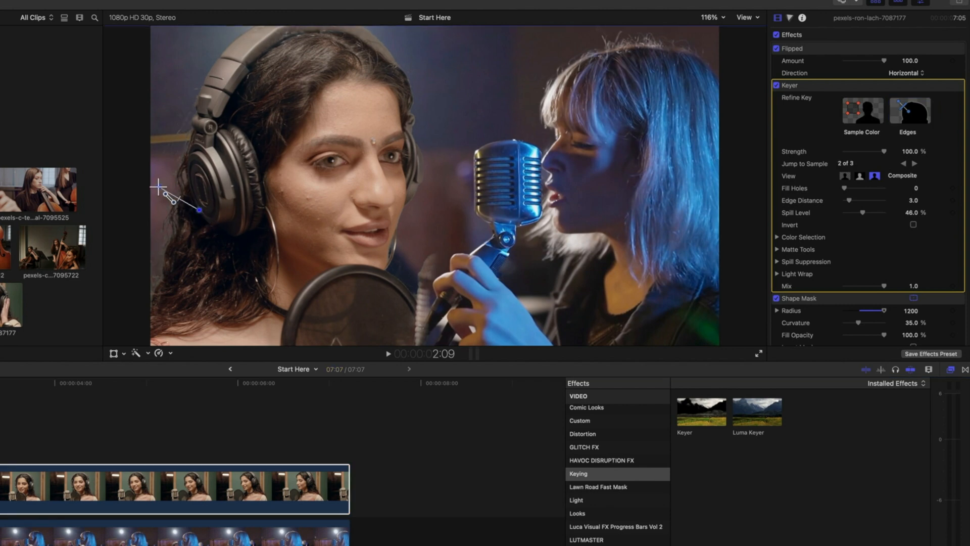
{"action": "mouse_move", "coordinate": [180, 204]}
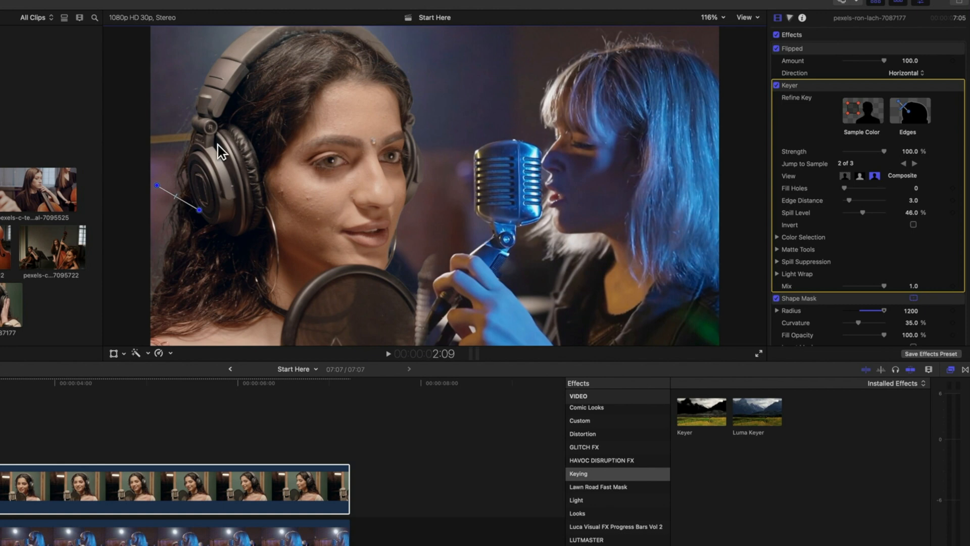
{"action": "mouse_move", "coordinate": [628, 189]}
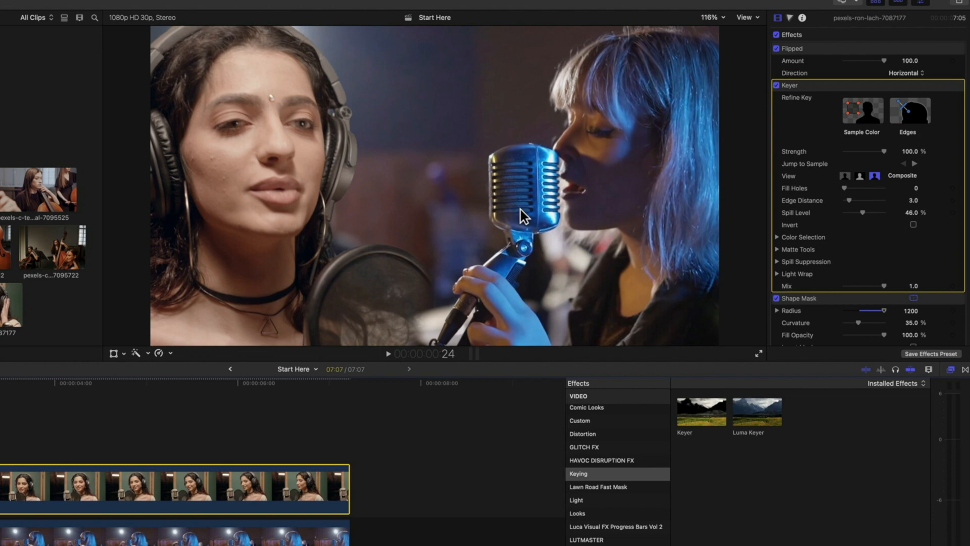
{"action": "mouse_move", "coordinate": [353, 312]}
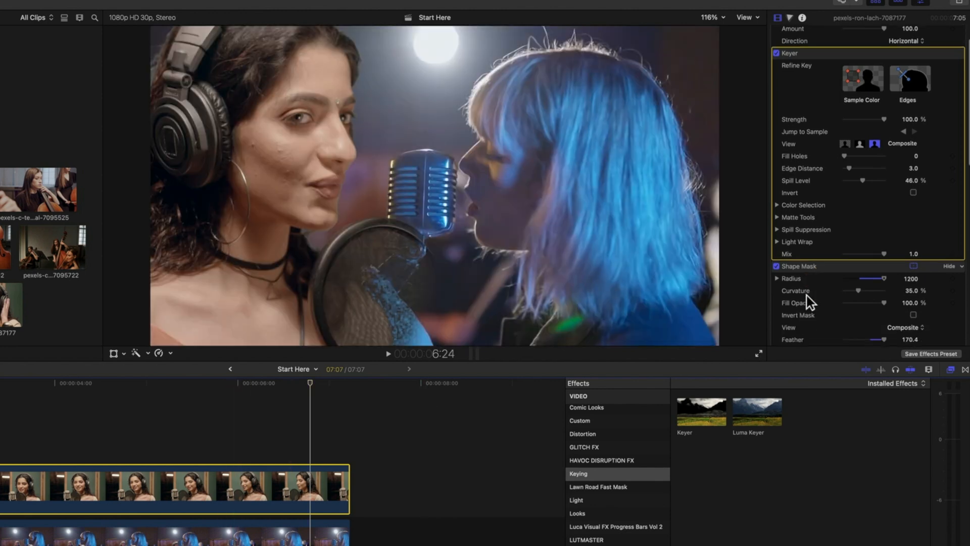
- Disable the Shape Mask on the top singer clip from the inspector
{"action": "scroll", "scroll_direction": "down", "scroll_amount": 3}
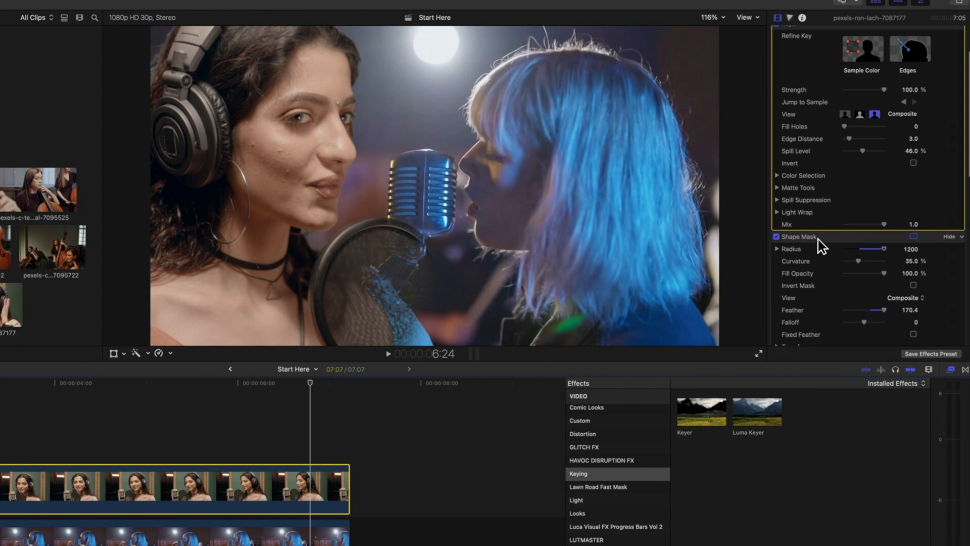
{"action": "left_click", "coordinate": [775, 237]}
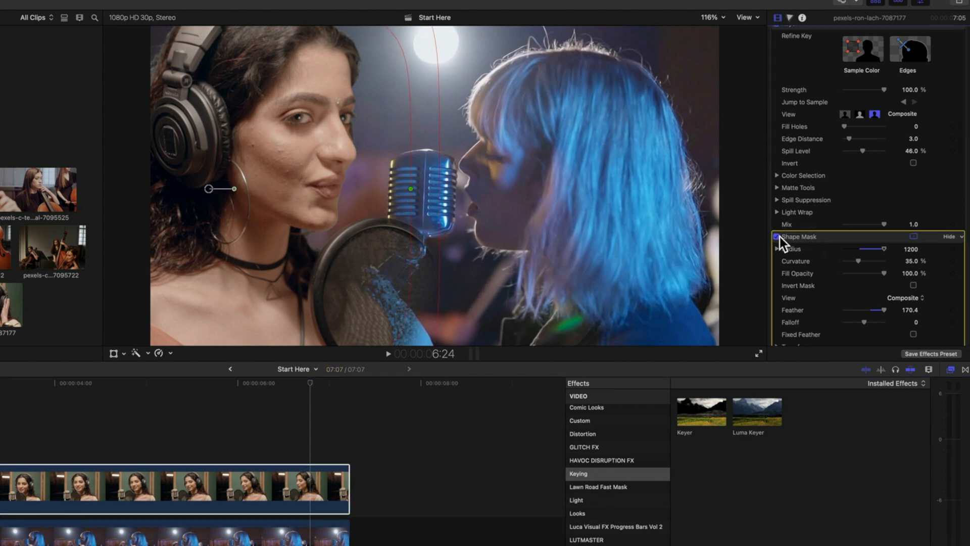
{"action": "left_click", "coordinate": [778, 236]}
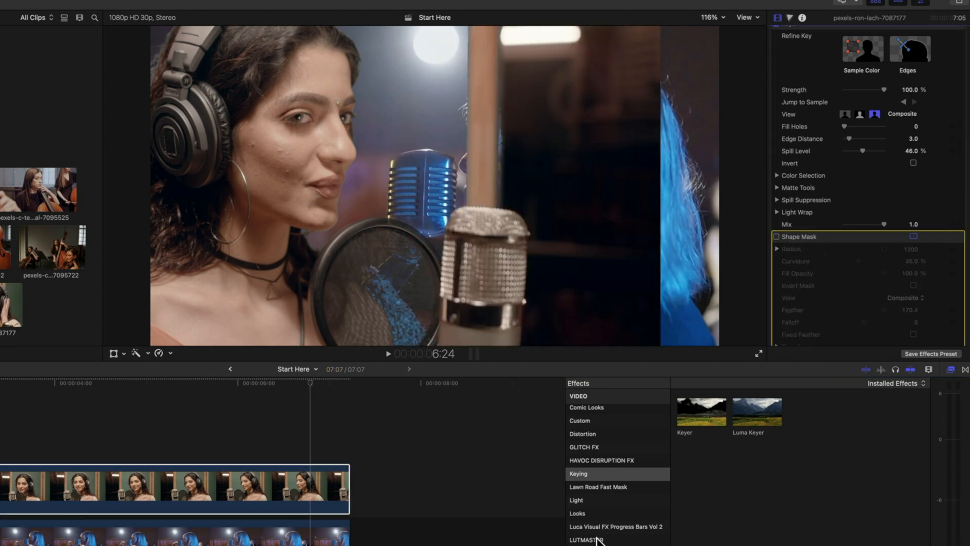
- Apply a Draw Mask around the left singer, viewing at 50% to place points beyond the frame
{"action": "left_click", "coordinate": [591, 473]}
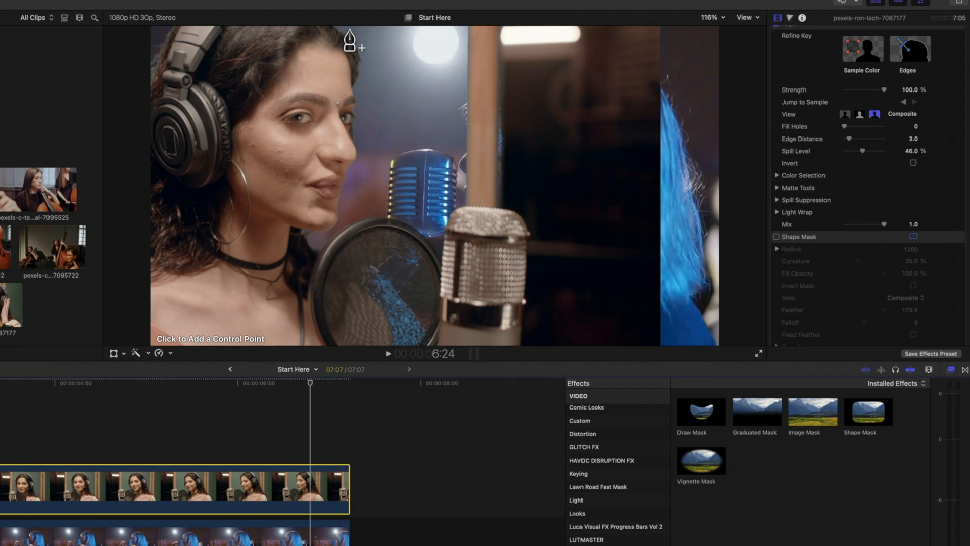
{"action": "mouse_move", "coordinate": [393, 52]}
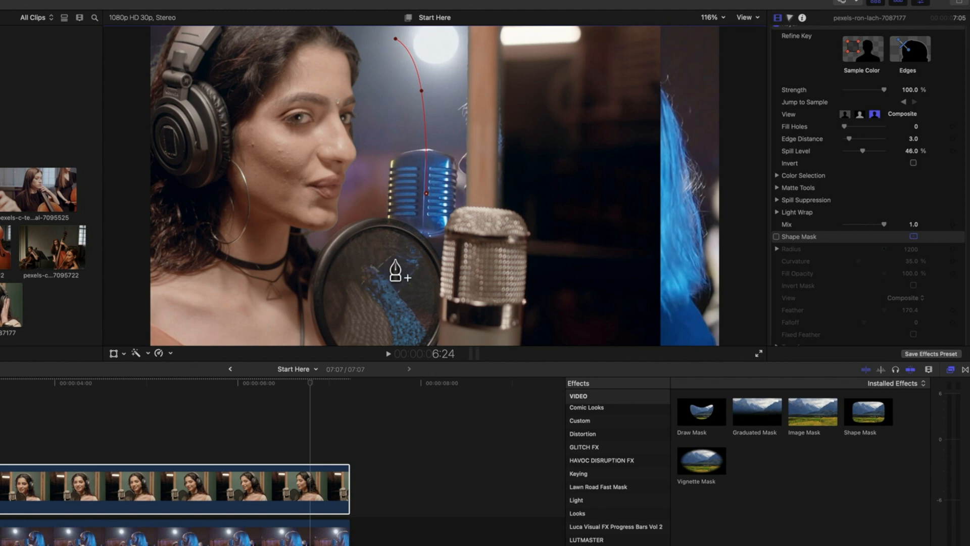
{"action": "mouse_move", "coordinate": [397, 290]}
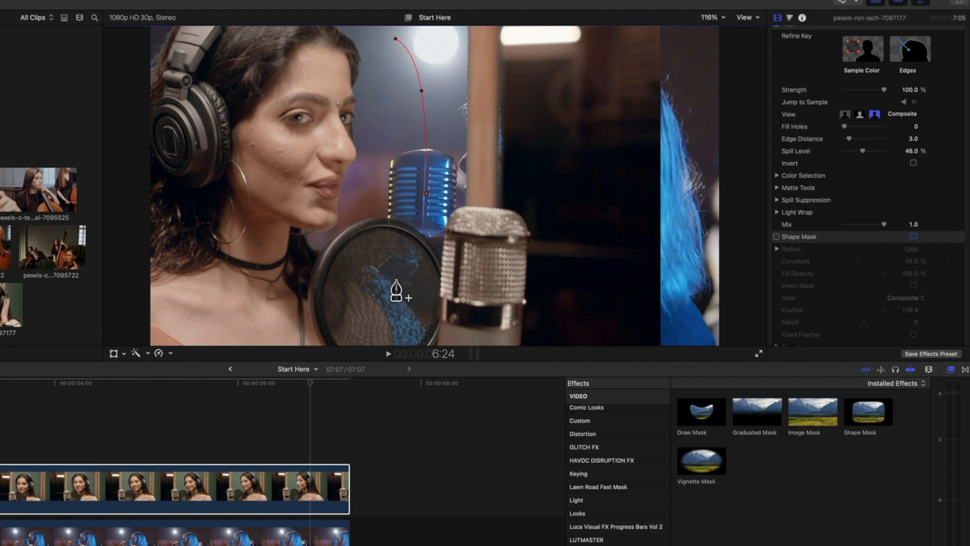
{"action": "left_click", "coordinate": [711, 17]}
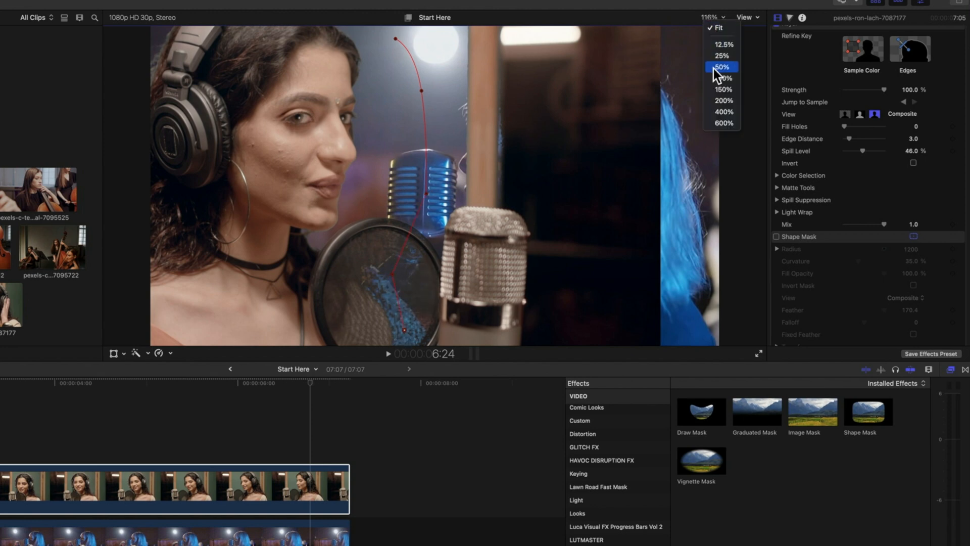
{"action": "left_click", "coordinate": [721, 66]}
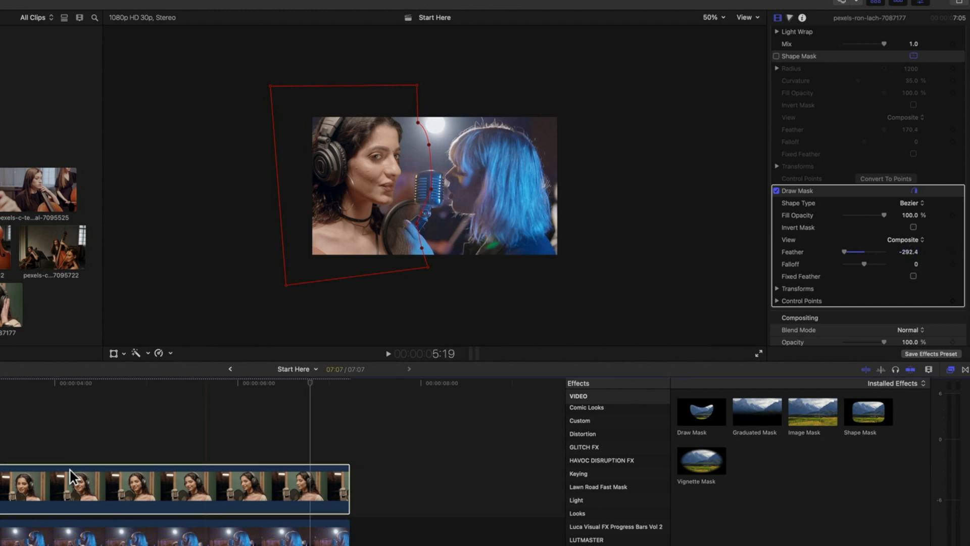
- Set the viewer zoom to Fit to review the feathered draw-mask blend
{"action": "left_click", "coordinate": [711, 17]}
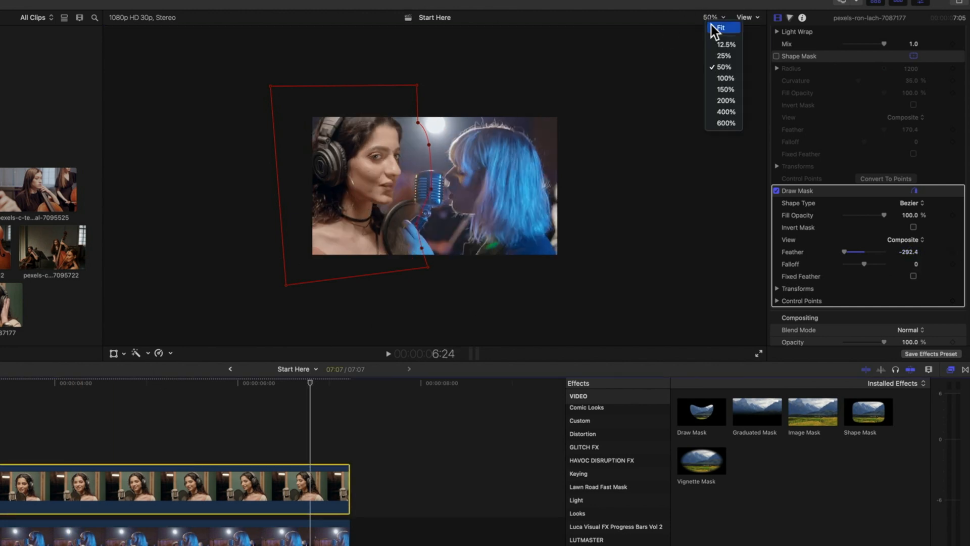
{"action": "left_click", "coordinate": [723, 28]}
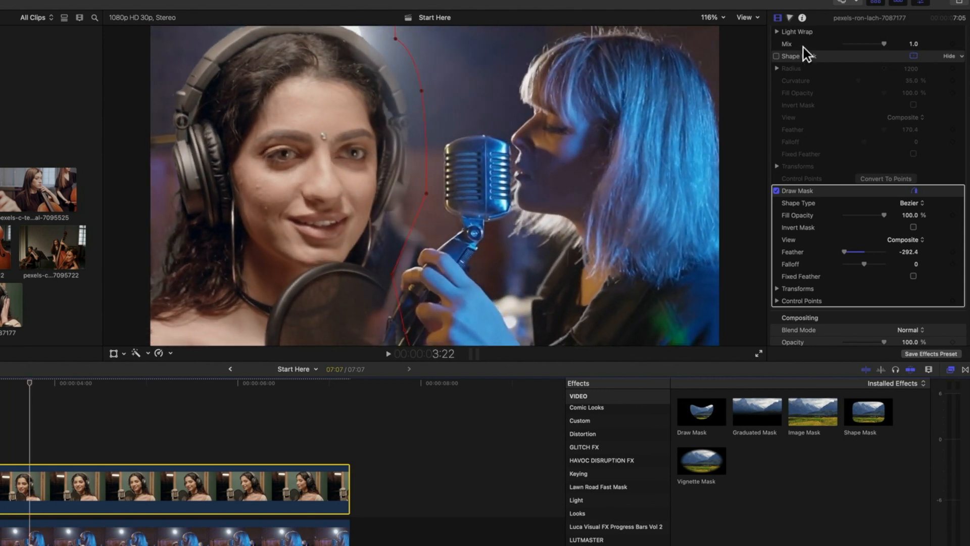
{"action": "scroll", "scroll_direction": "up", "scroll_amount": 3}
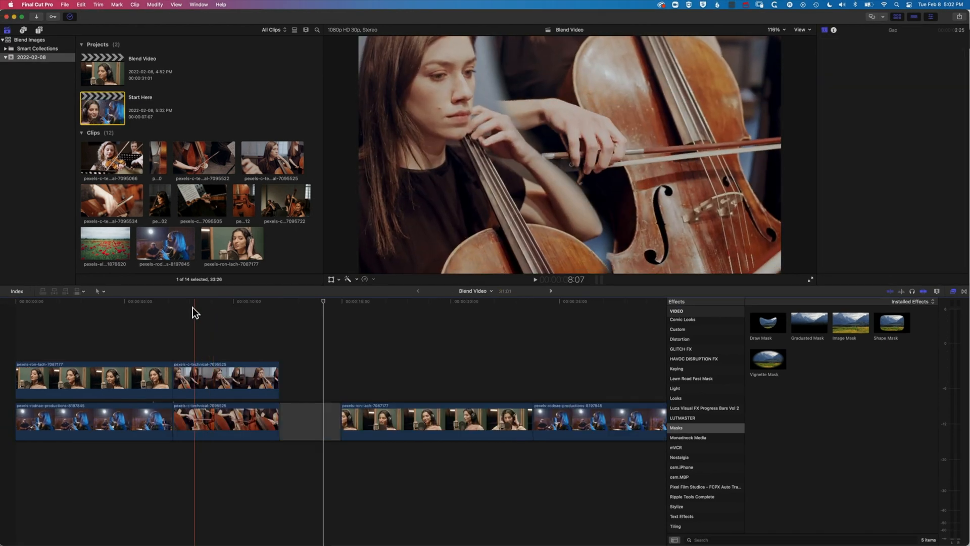
- Select the blended singer clip in Blend Video to show its effects in the inspector
{"action": "left_click", "coordinate": [533, 279]}
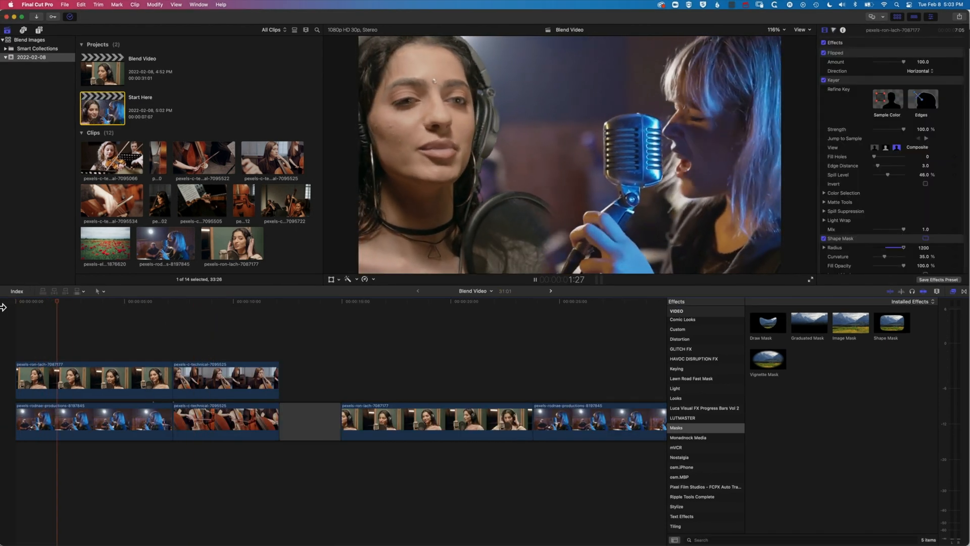